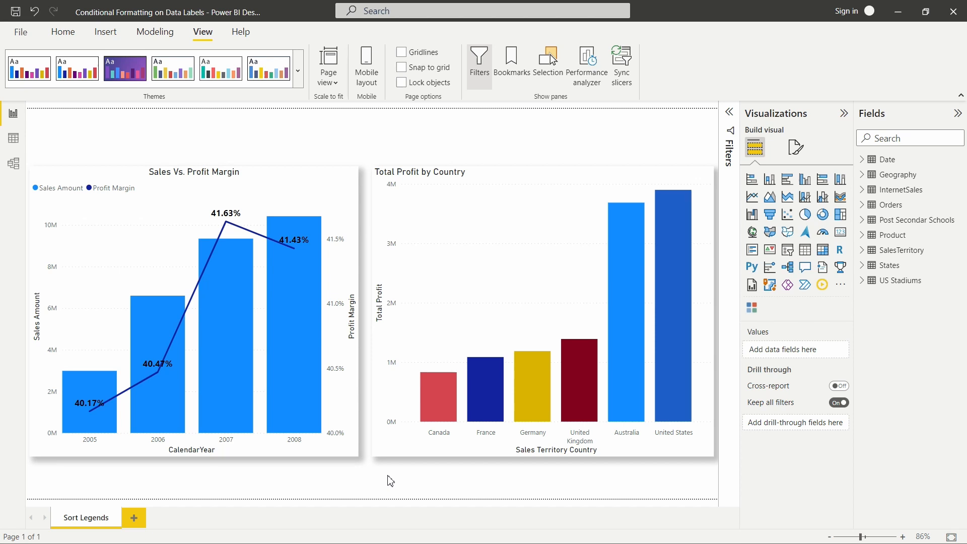
pyautogui.moveTo(371, 458)
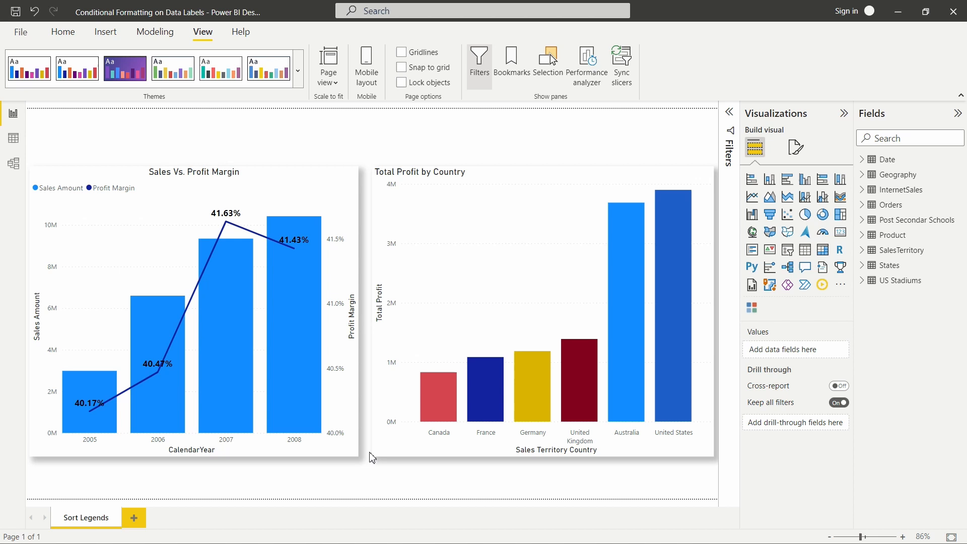
# Select the Sales Vs. Profit Margin combo chart on the report canvas
pyautogui.click(194, 308)
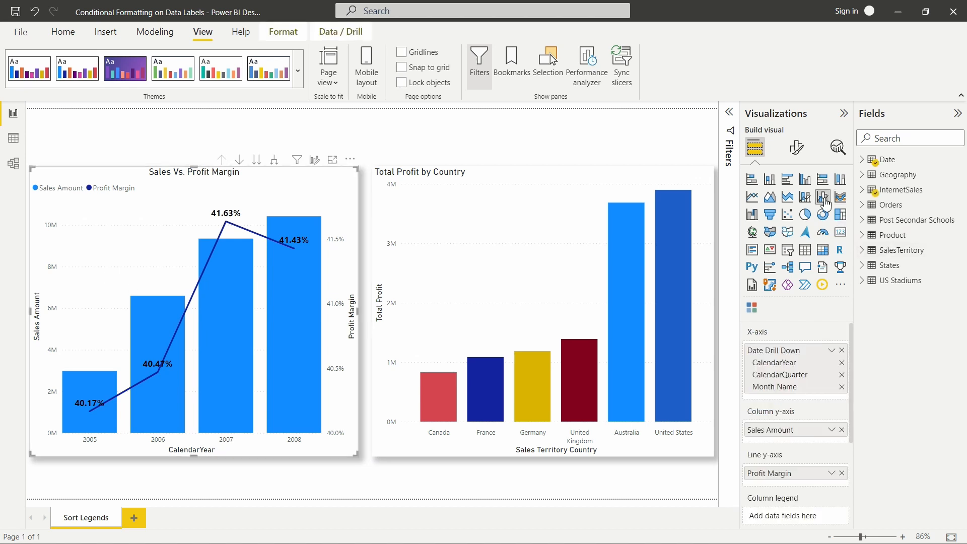
pyautogui.moveTo(823, 197)
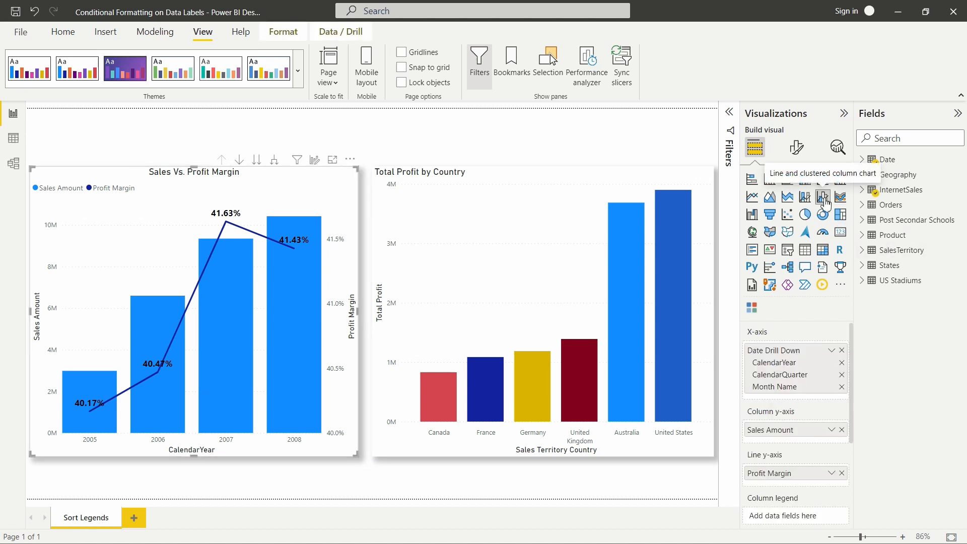
pyautogui.moveTo(194, 260)
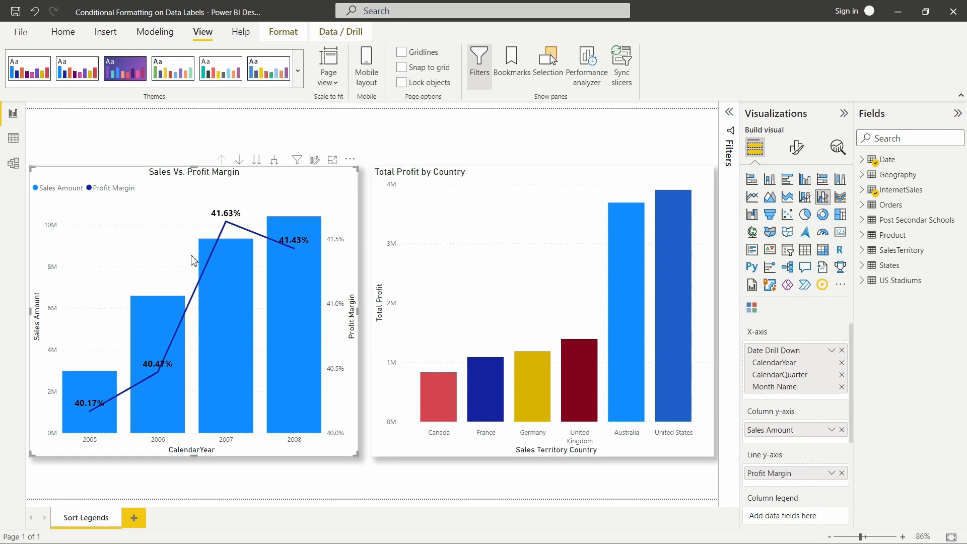
pyautogui.moveTo(153, 259)
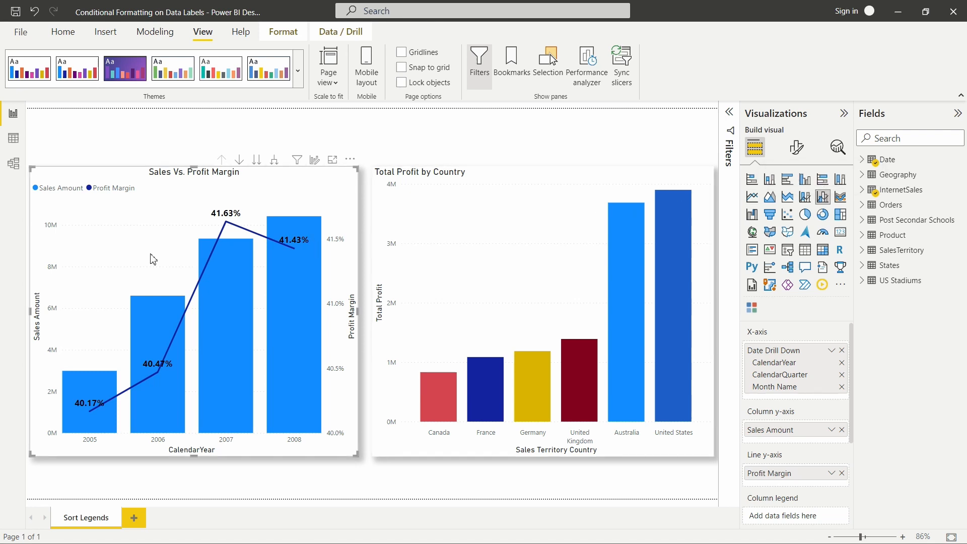
pyautogui.moveTo(158, 261)
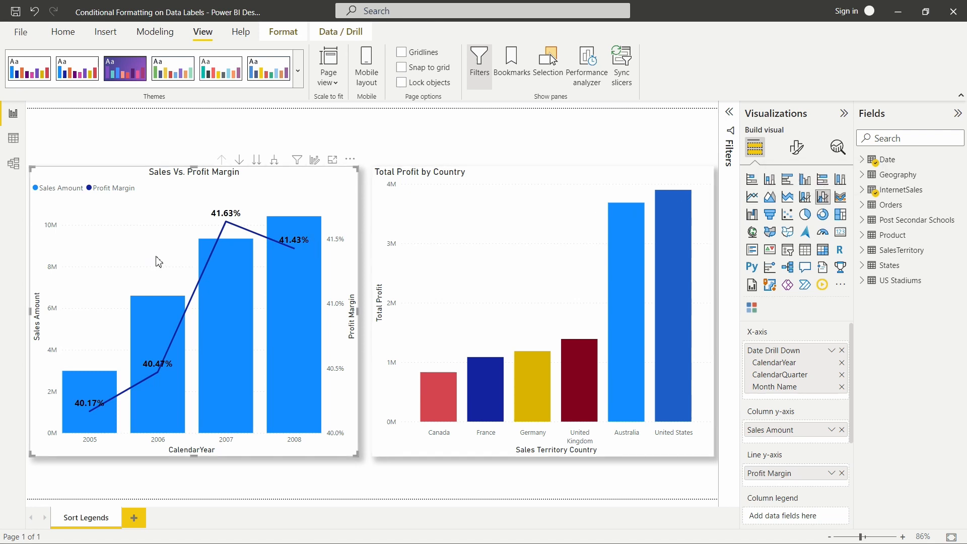
pyautogui.moveTo(142, 262)
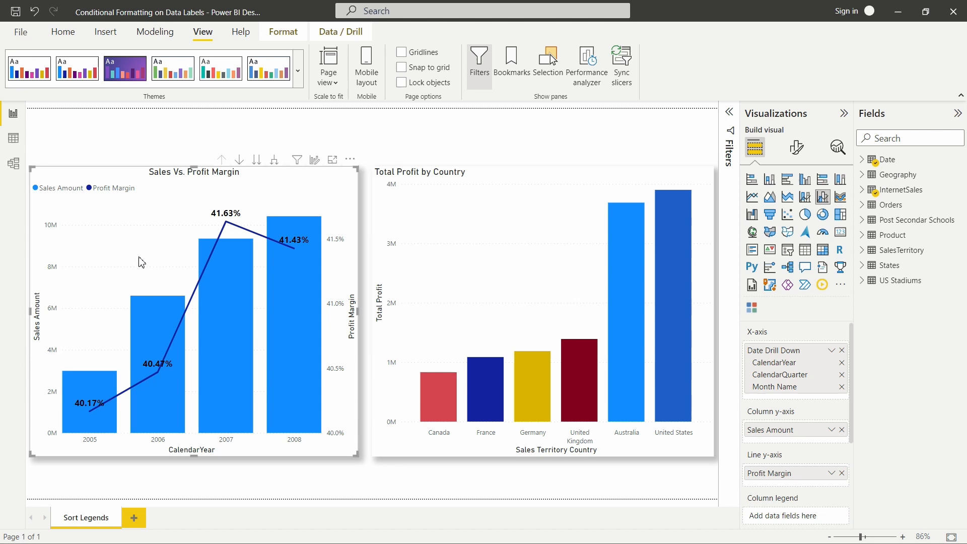
pyautogui.moveTo(796, 148)
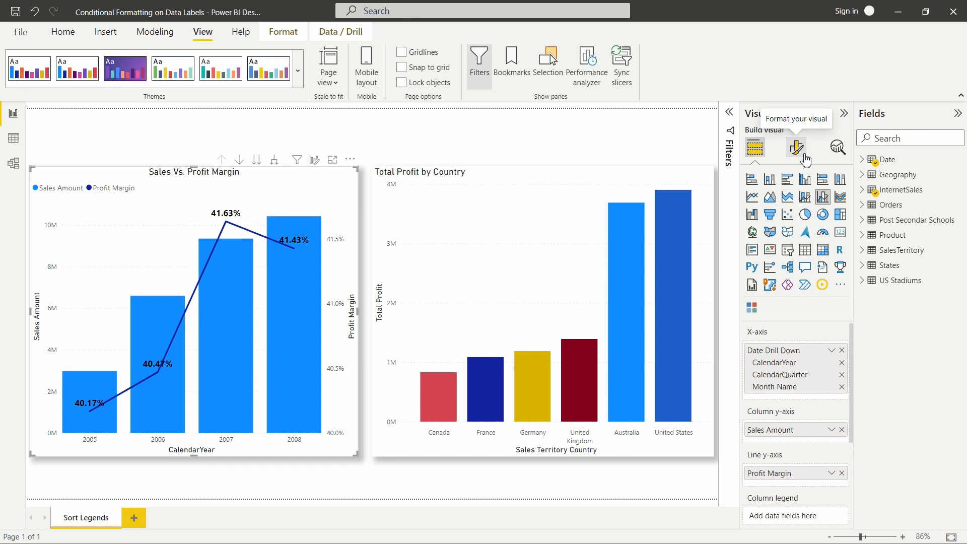
# Show the chart's Data labels card with its Options expanded in Format visual
pyautogui.click(796, 148)
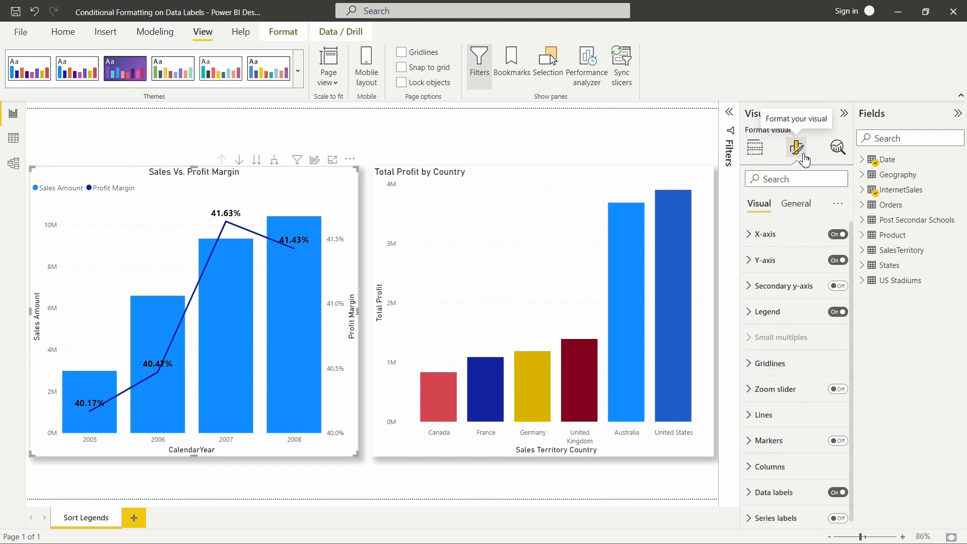
pyautogui.scroll(-3)
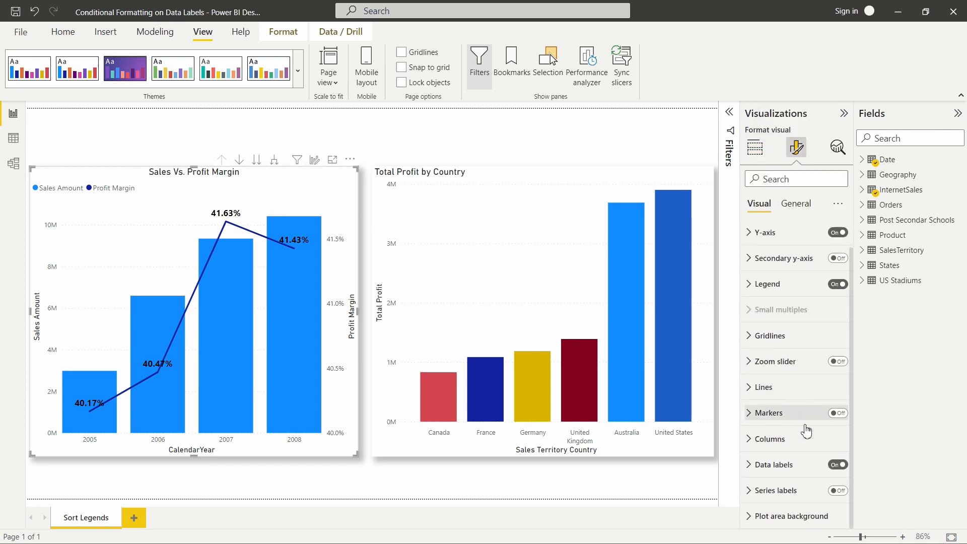
pyautogui.click(773, 465)
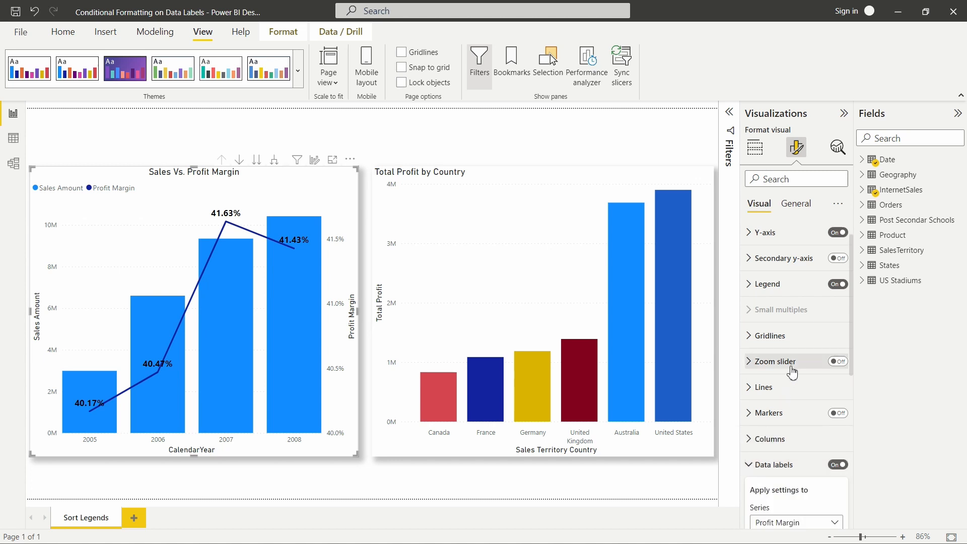
pyautogui.click(773, 463)
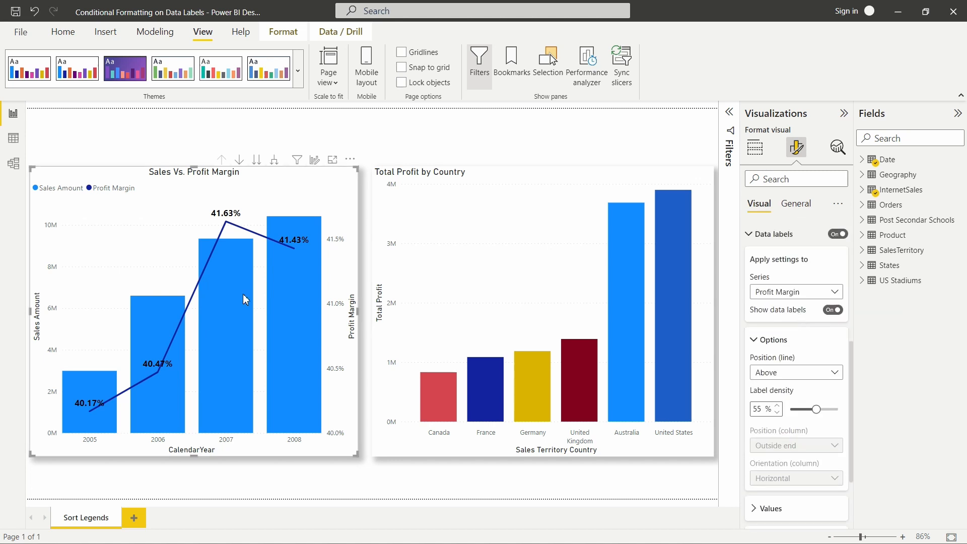
pyautogui.moveTo(204, 249)
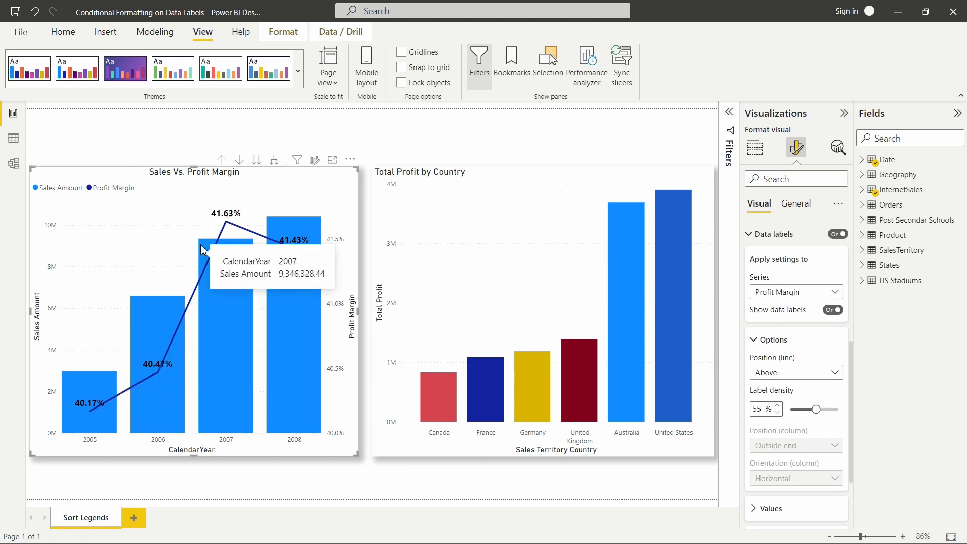
pyautogui.moveTo(507, 310)
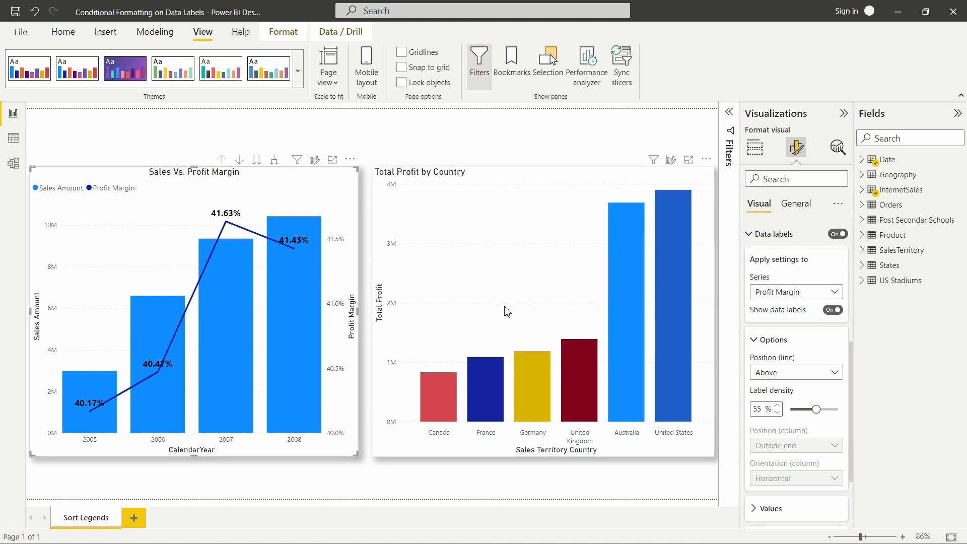
# Point the label settings at the Sales Amount series and leave its data labels off
pyautogui.click(797, 291)
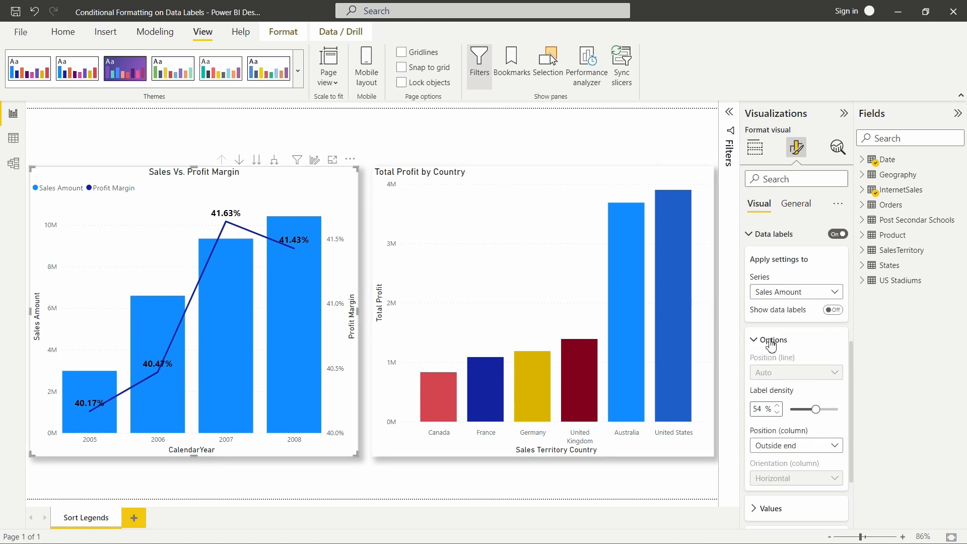
pyautogui.click(832, 309)
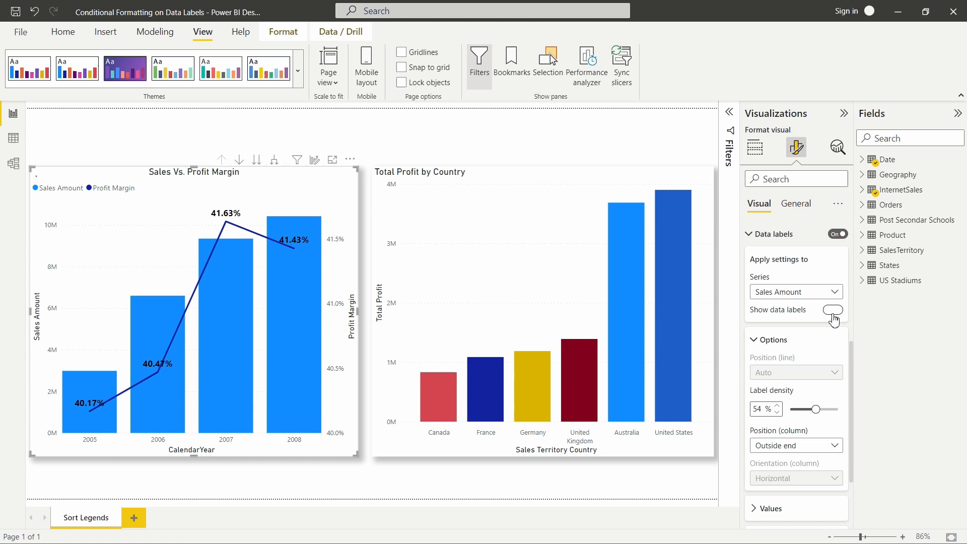
pyautogui.click(832, 309)
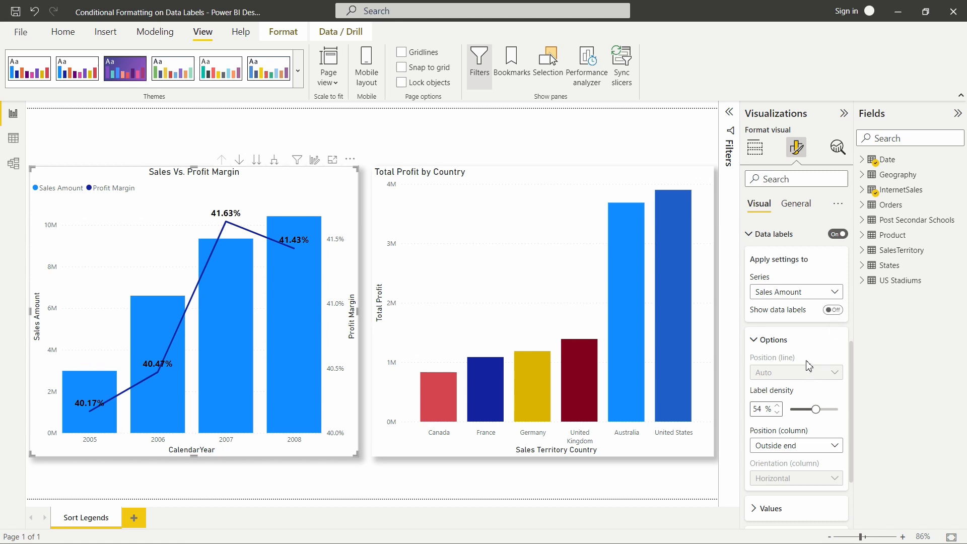
pyautogui.moveTo(808, 360)
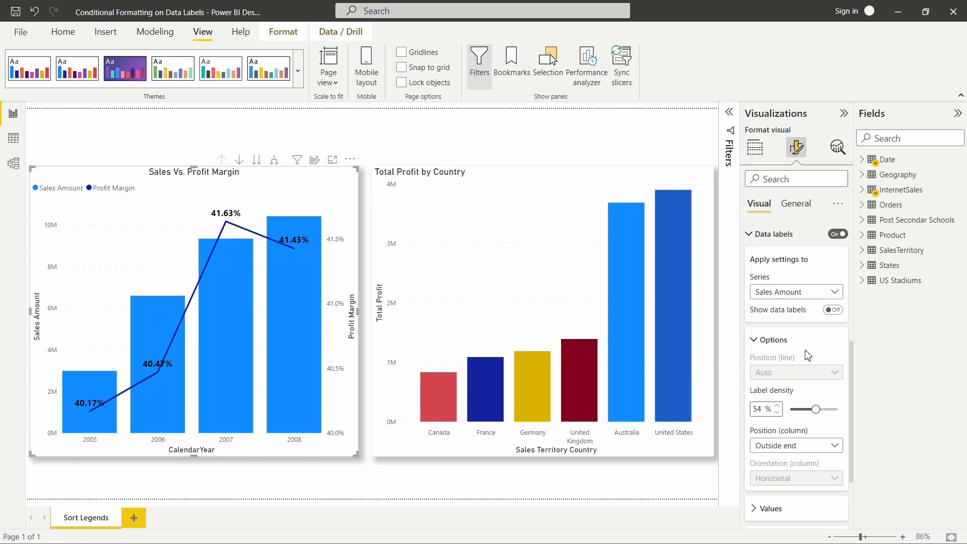
pyautogui.moveTo(806, 331)
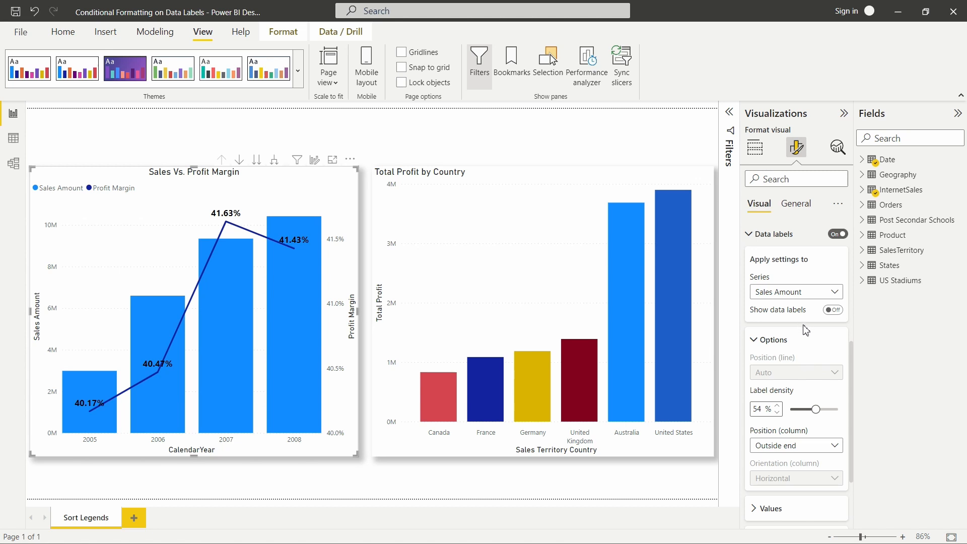
# Apply the data label settings to the Profit Margin series instead
pyautogui.click(796, 291)
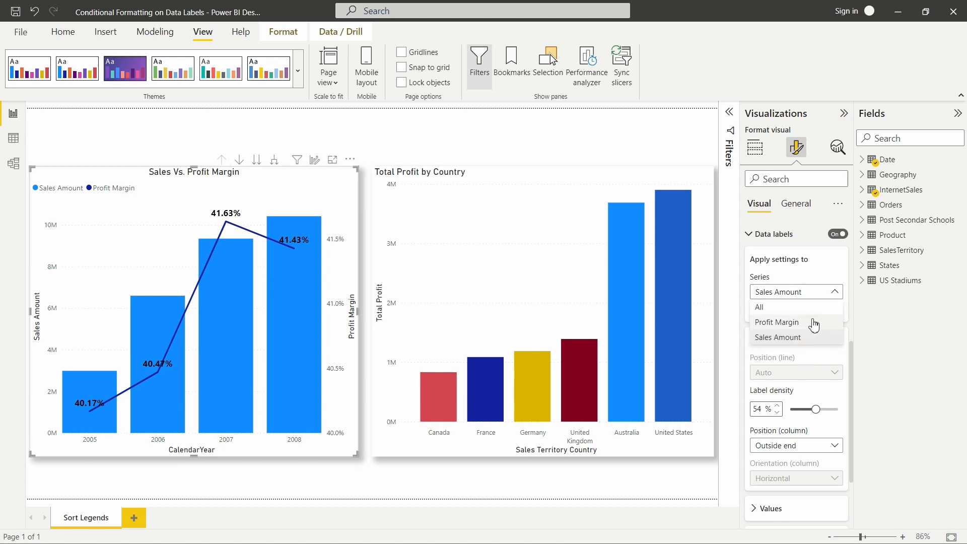
pyautogui.click(777, 322)
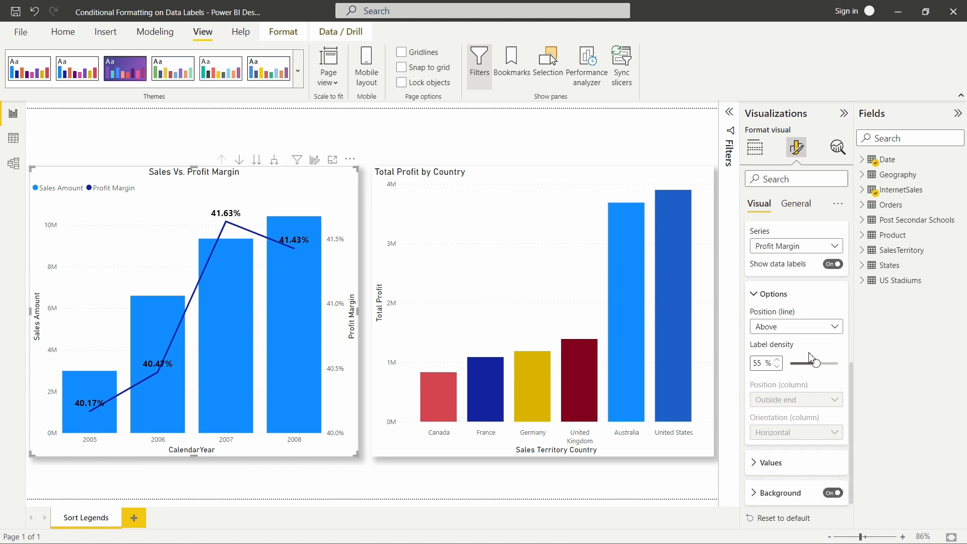
pyautogui.scroll(-3)
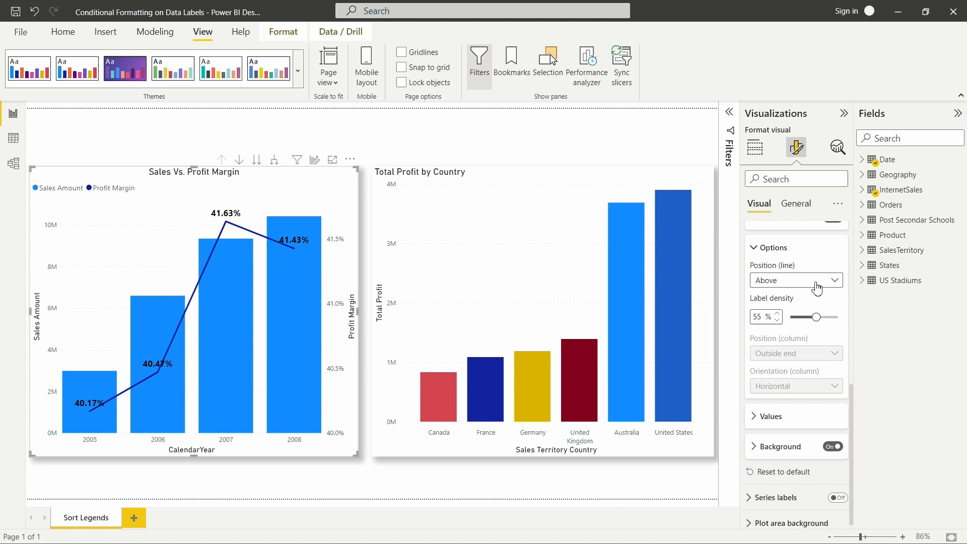
# Try other positions for the Profit Margin labels and settle on placing them above the line
pyautogui.click(796, 280)
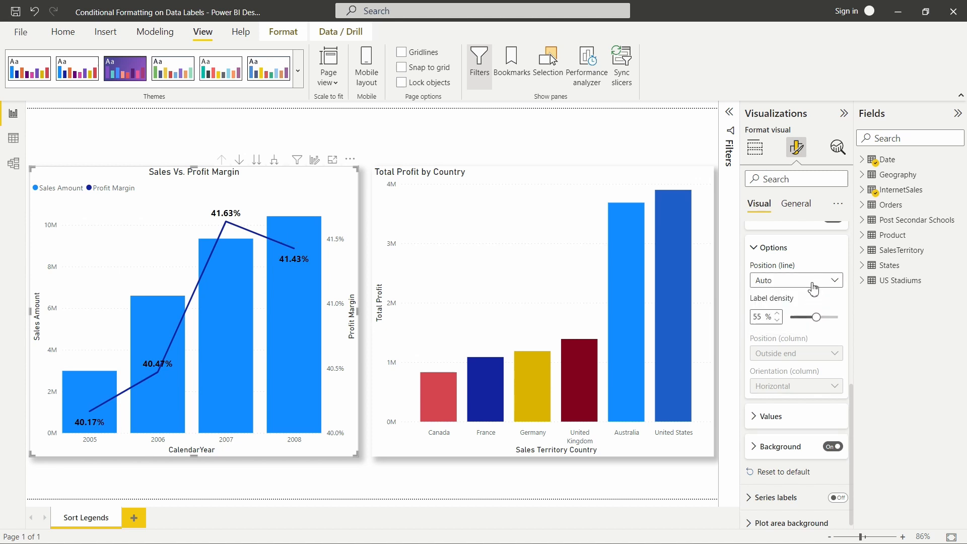
pyautogui.click(795, 279)
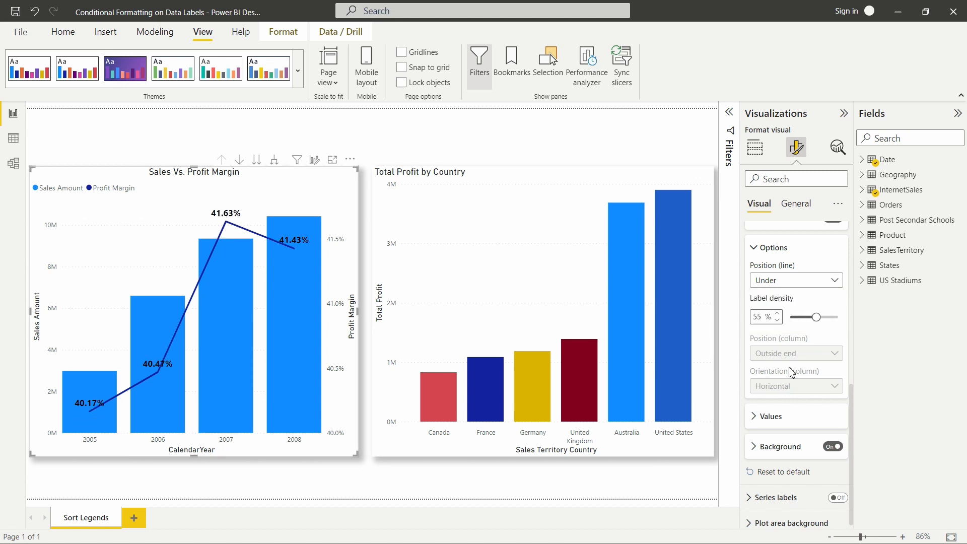
pyautogui.click(796, 279)
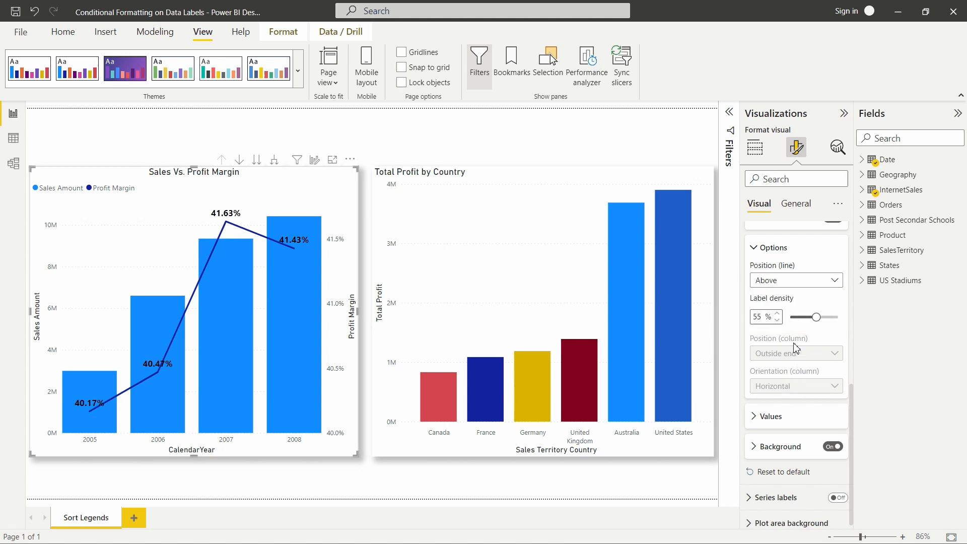
pyautogui.moveTo(818, 334)
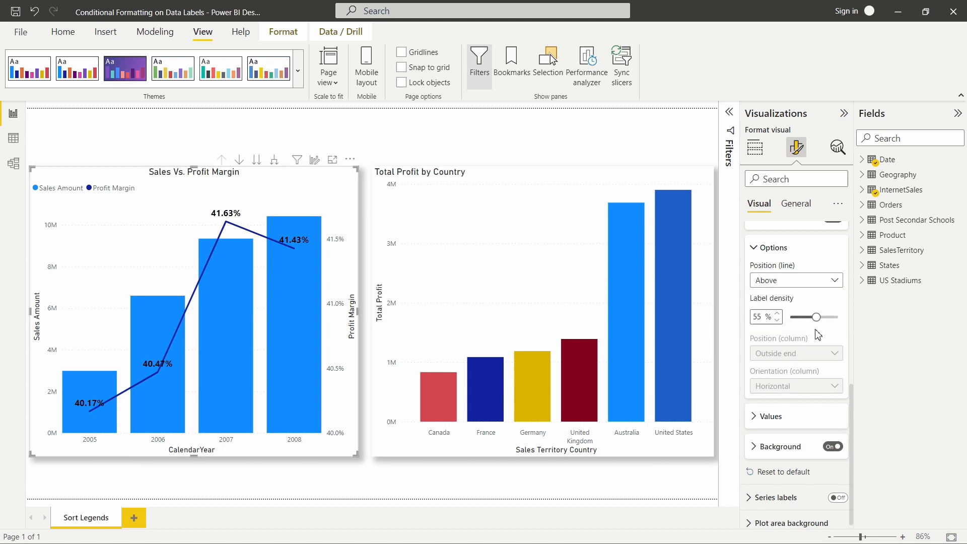
pyautogui.scroll(3)
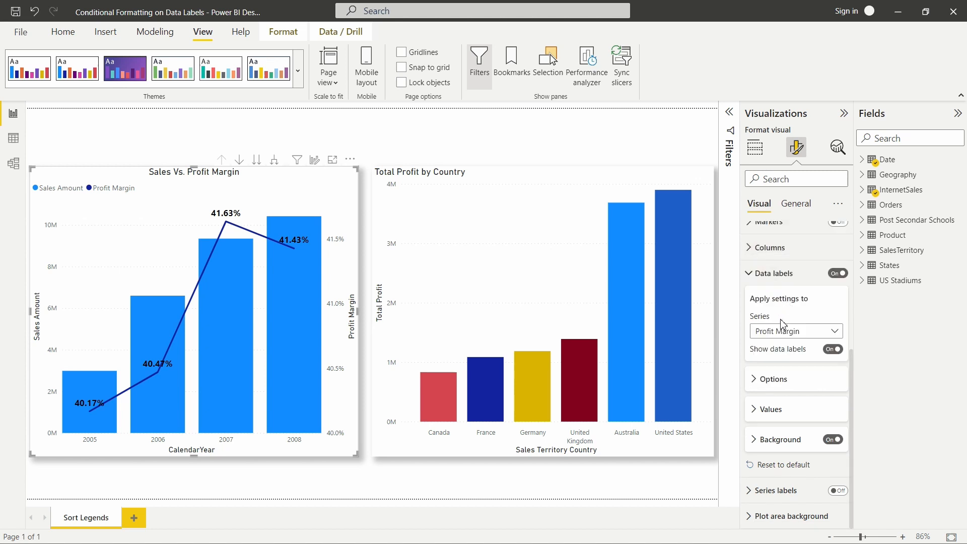
pyautogui.moveTo(755, 414)
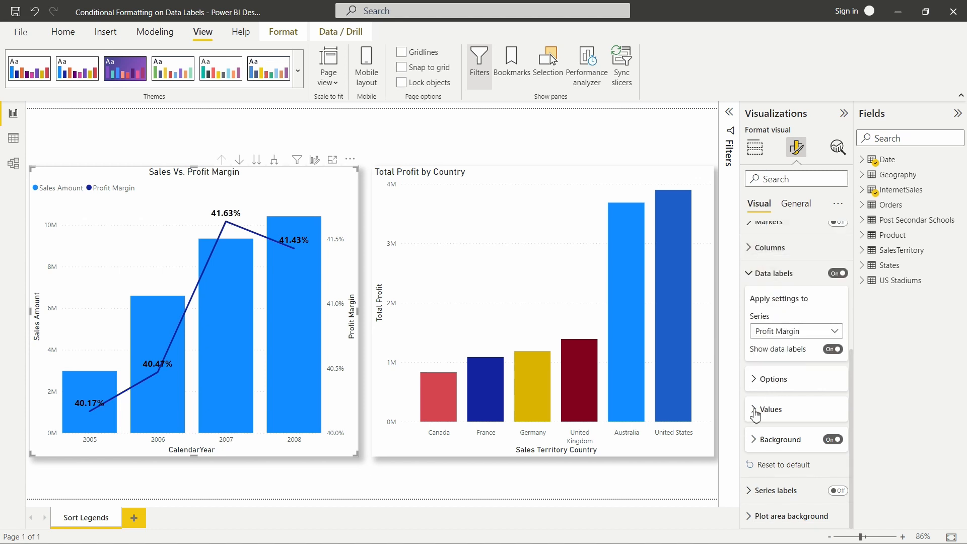
# Start conditional (fx) colouring for the Profit Margin label values as a Gradient
pyautogui.click(770, 410)
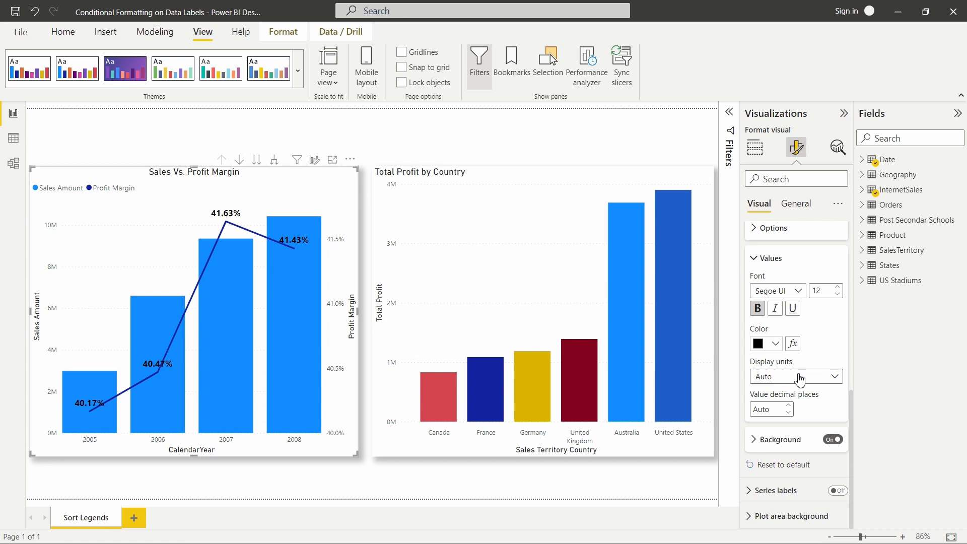
pyautogui.moveTo(828, 346)
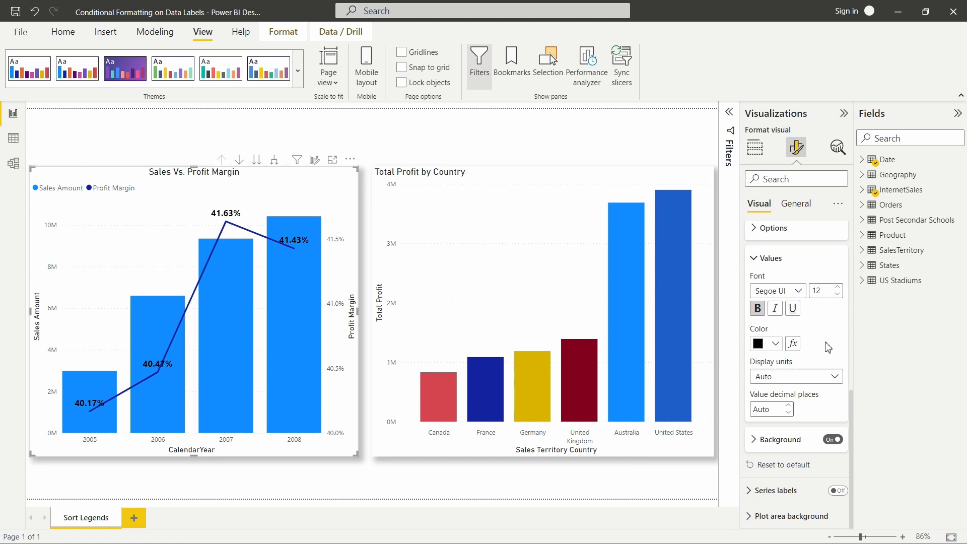
pyautogui.moveTo(843, 313)
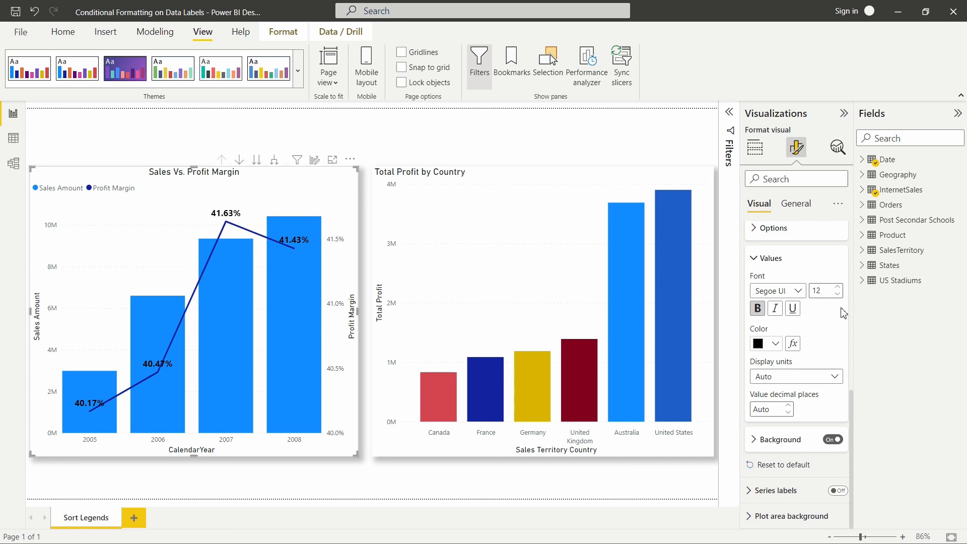
pyautogui.moveTo(758, 308)
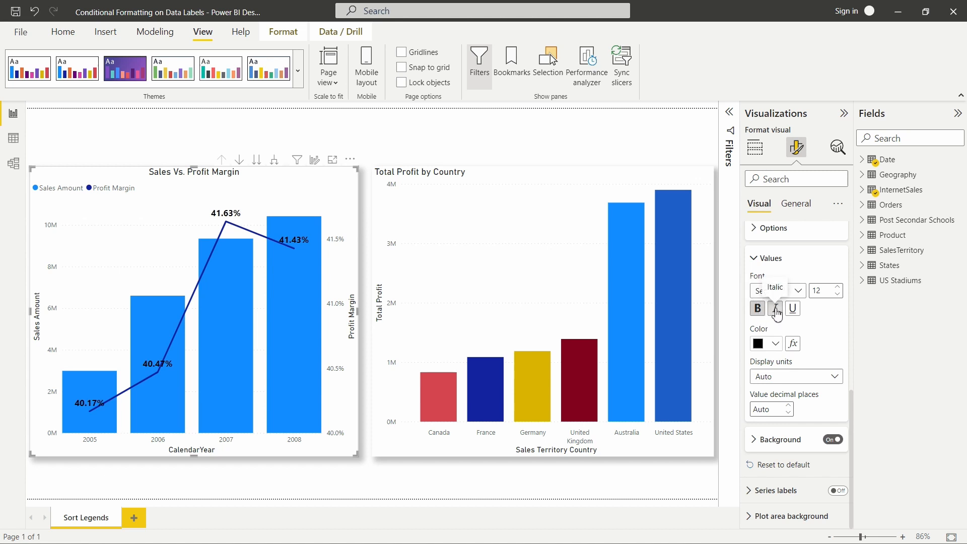
pyautogui.click(775, 343)
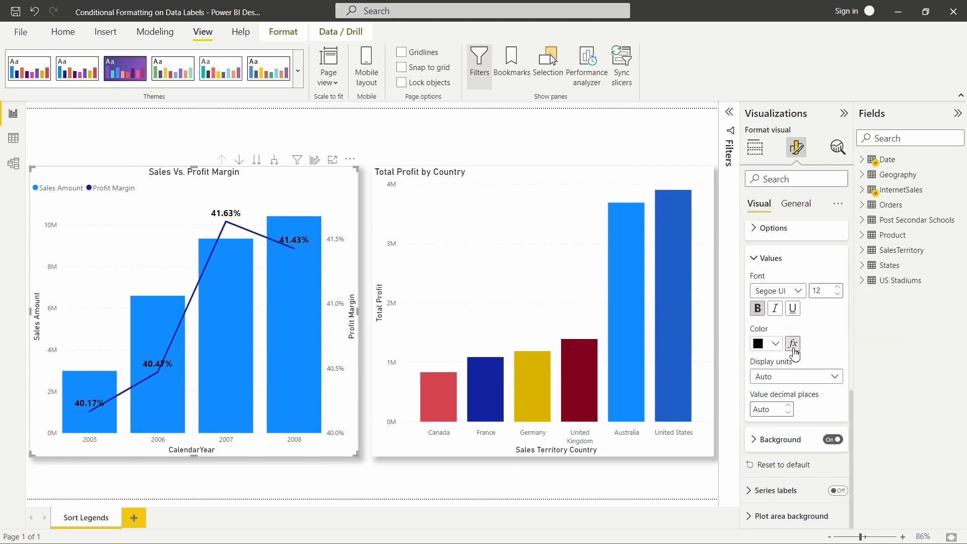
pyautogui.moveTo(794, 343)
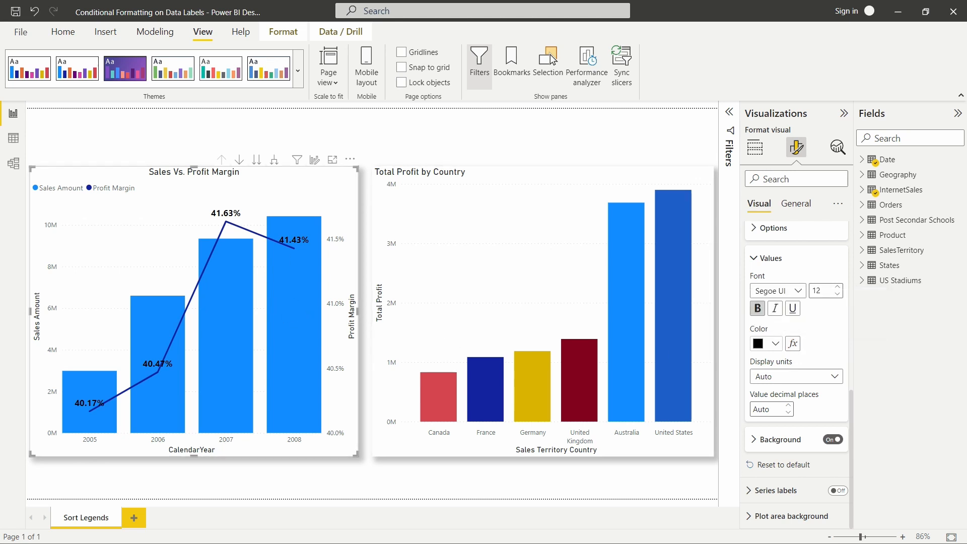
pyautogui.moveTo(794, 343)
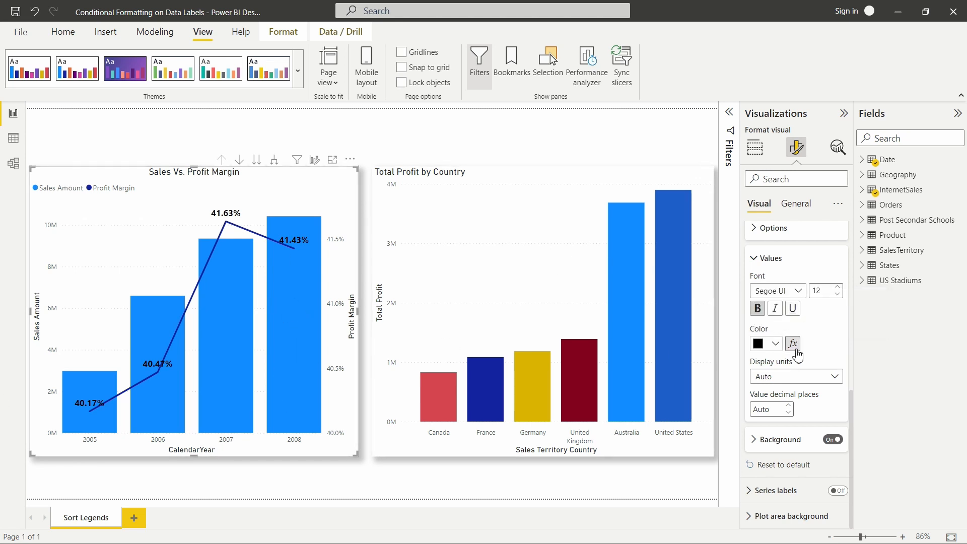
pyautogui.moveTo(794, 343)
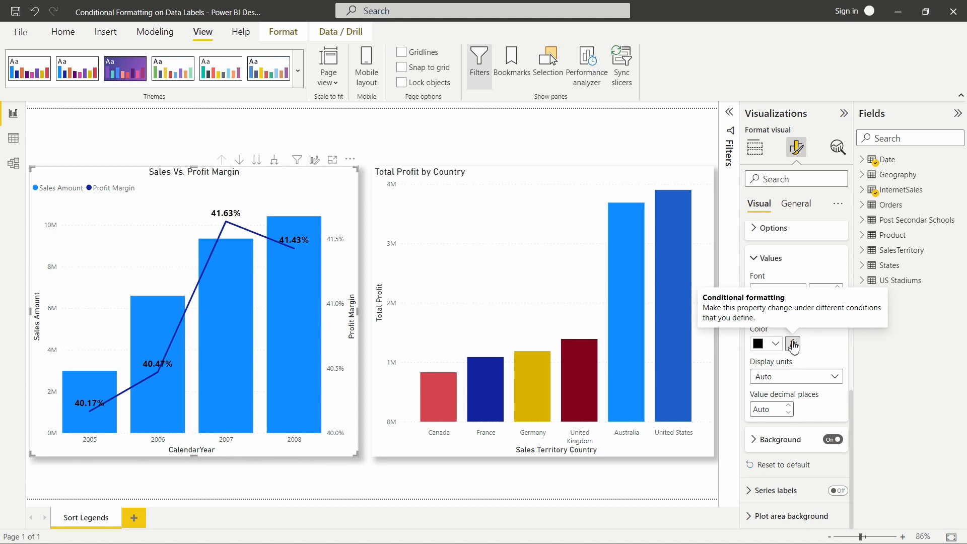
pyautogui.click(794, 343)
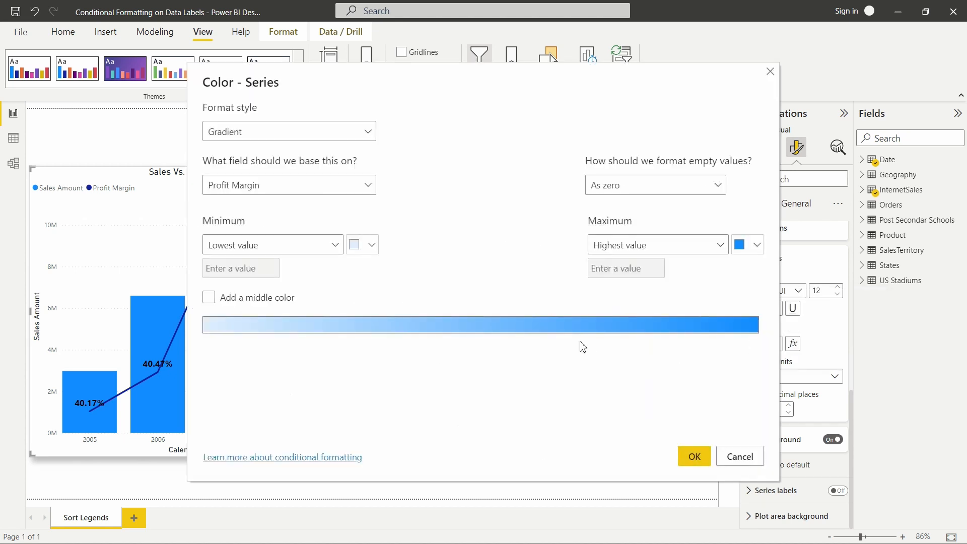
pyautogui.moveTo(587, 334)
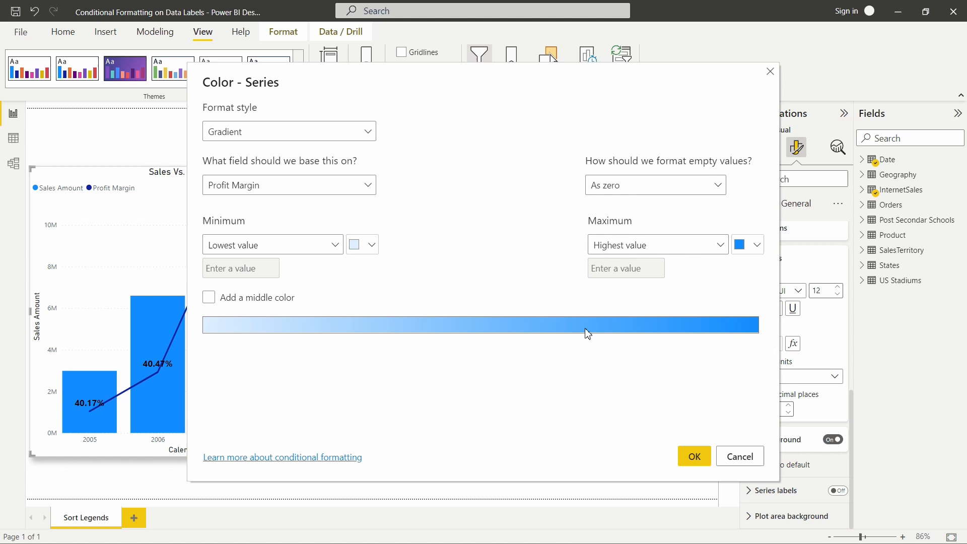
pyautogui.moveTo(462, 281)
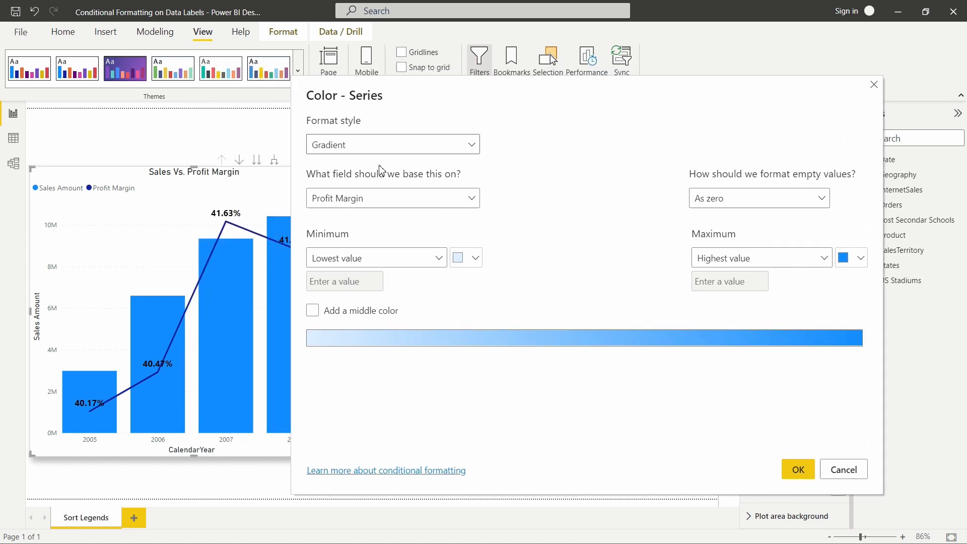
pyautogui.moveTo(216, 221)
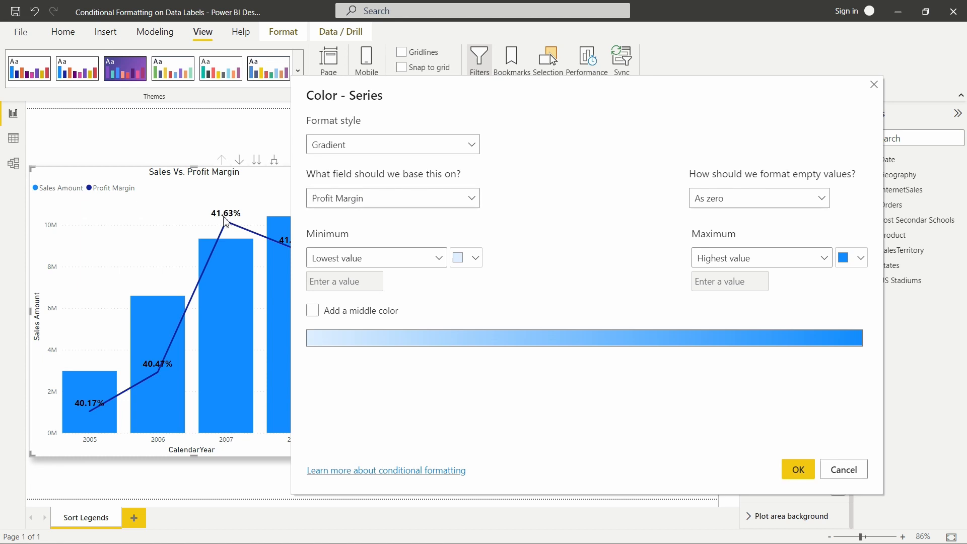
pyautogui.click(392, 144)
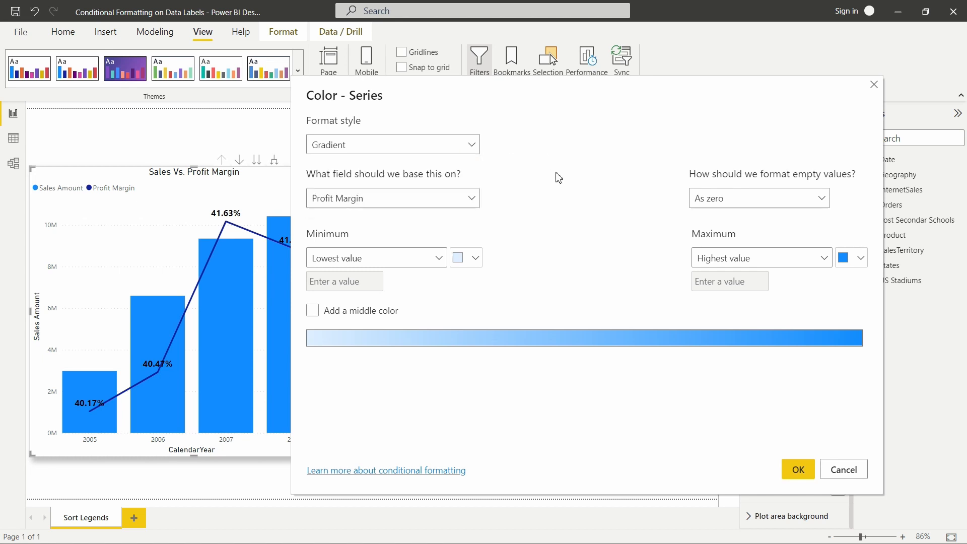
pyautogui.moveTo(841, 315)
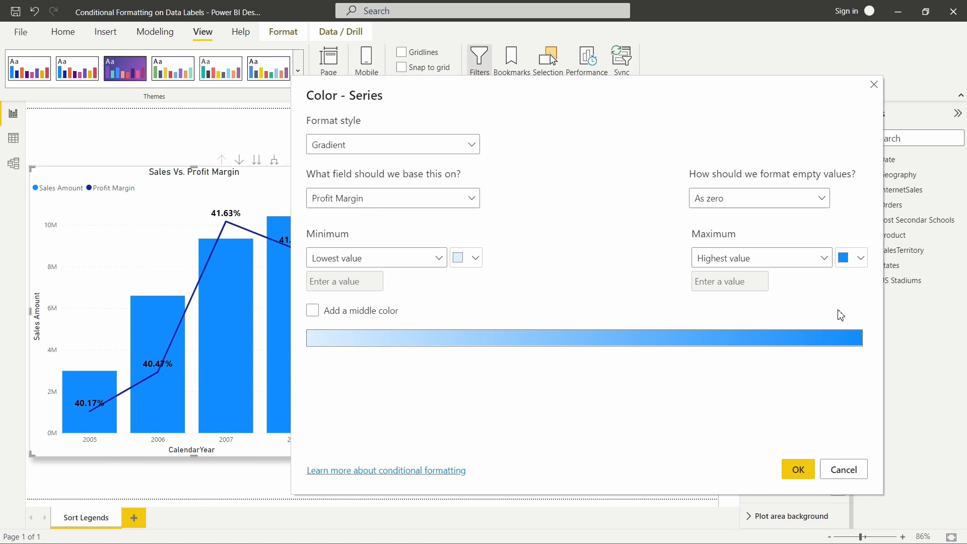
# Make the gradient red at minimum, yellow in the middle and green at maximum, then apply it
pyautogui.click(861, 258)
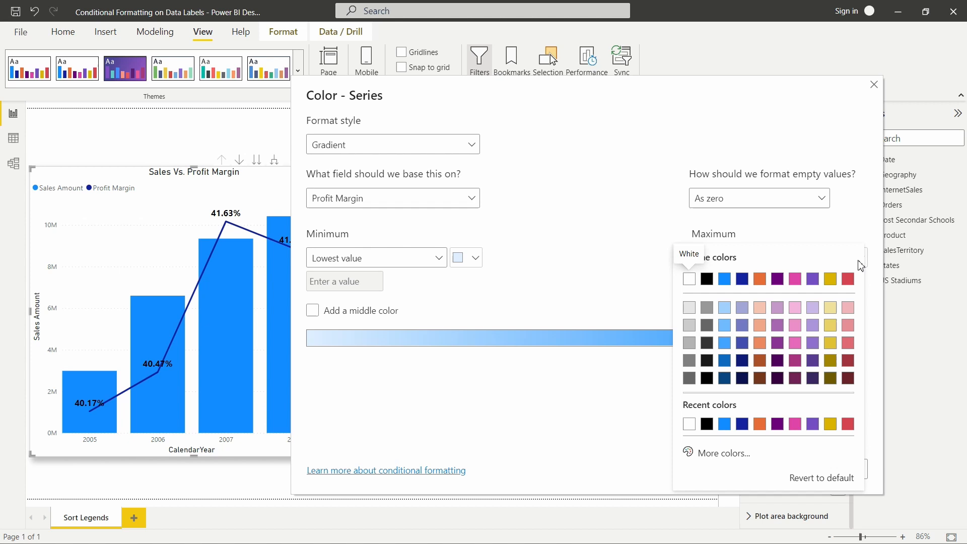
pyautogui.click(723, 453)
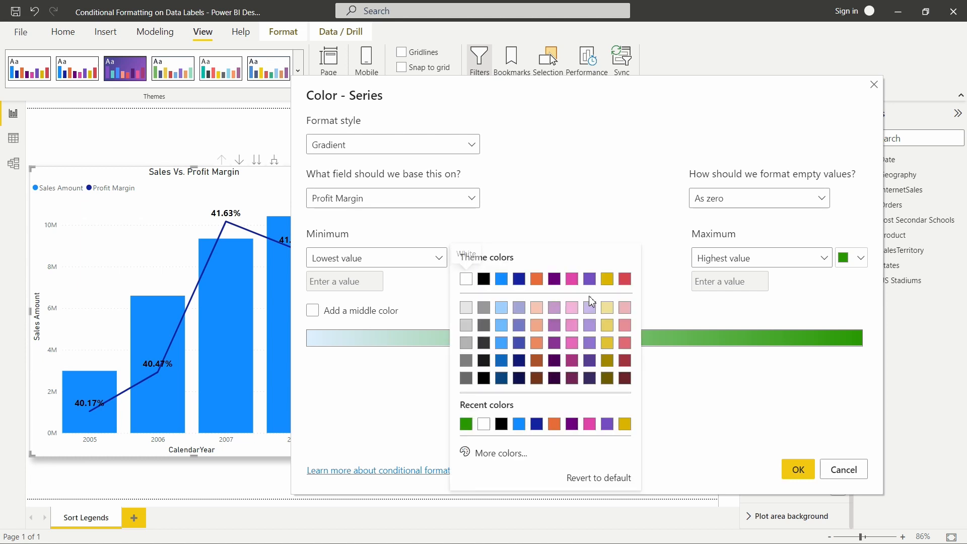
pyautogui.click(500, 452)
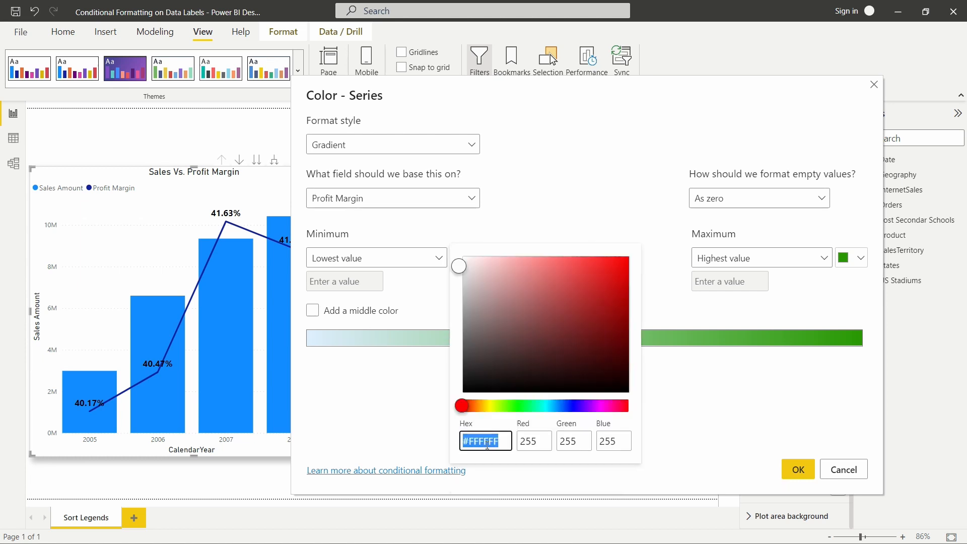
pyautogui.click(622, 260)
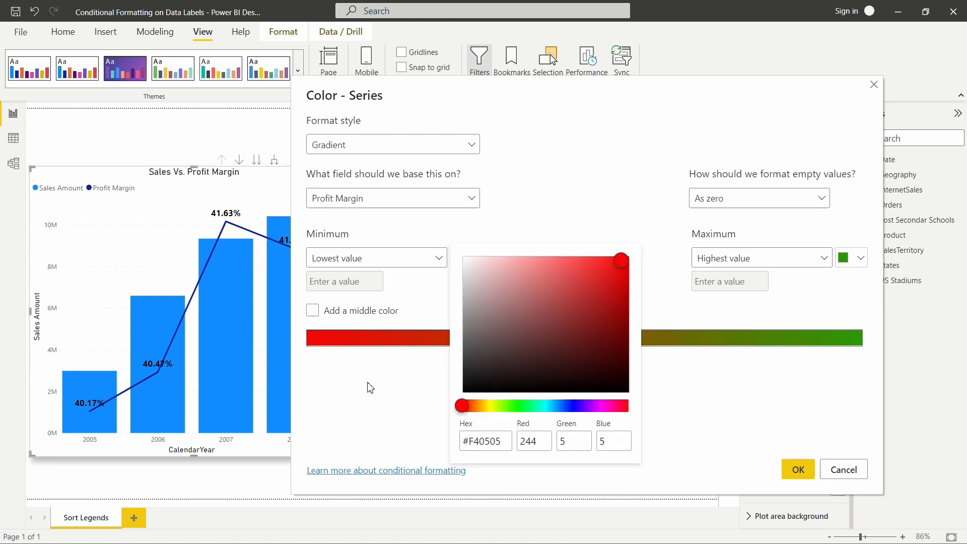
pyautogui.click(312, 310)
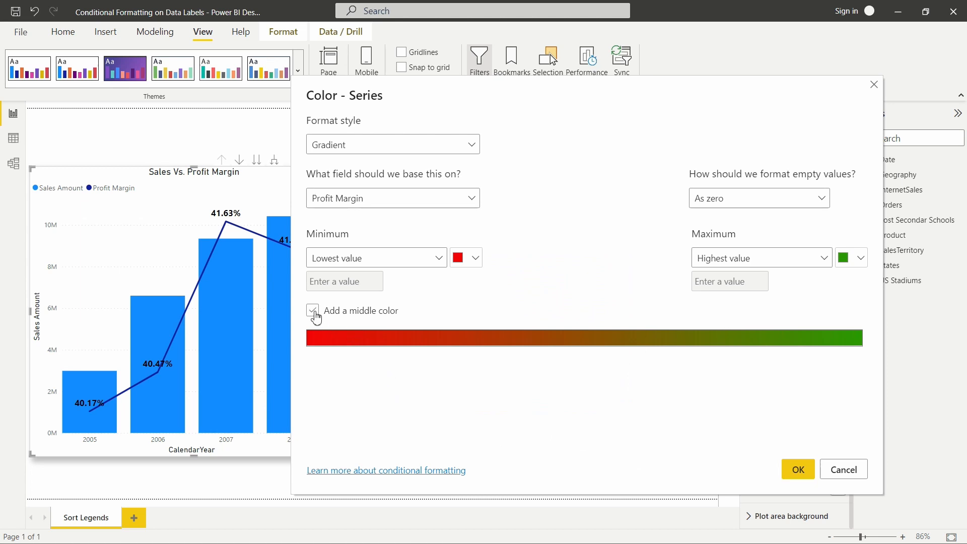
pyautogui.click(312, 310)
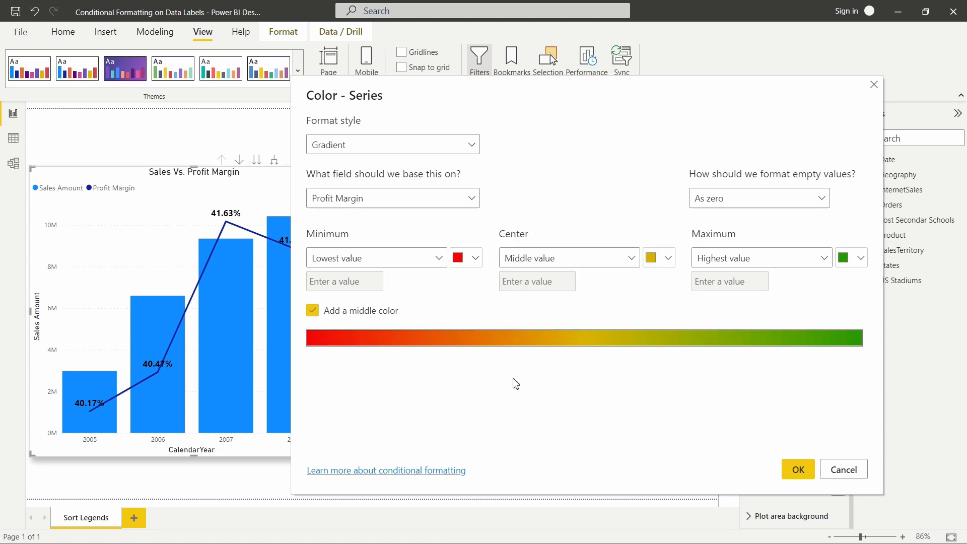
pyautogui.moveTo(653, 420)
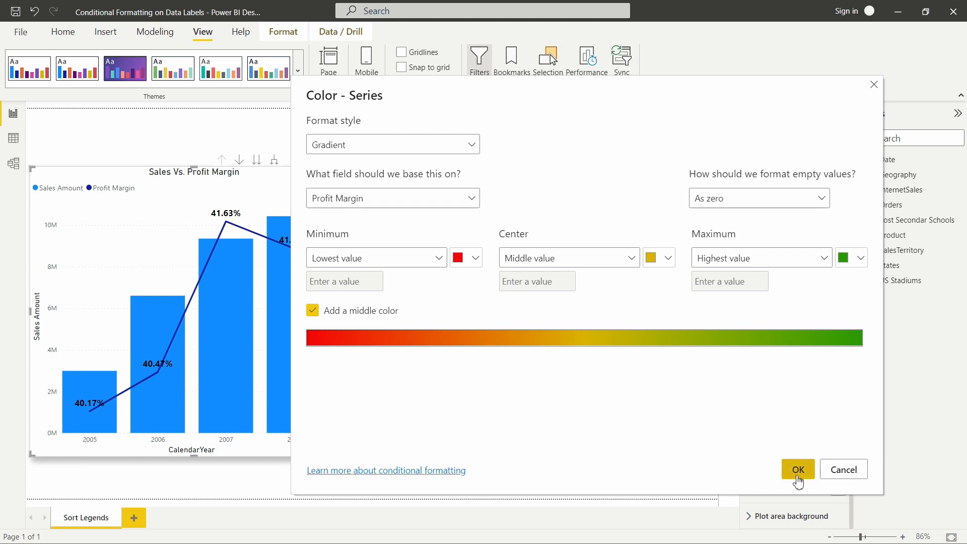
pyautogui.click(797, 468)
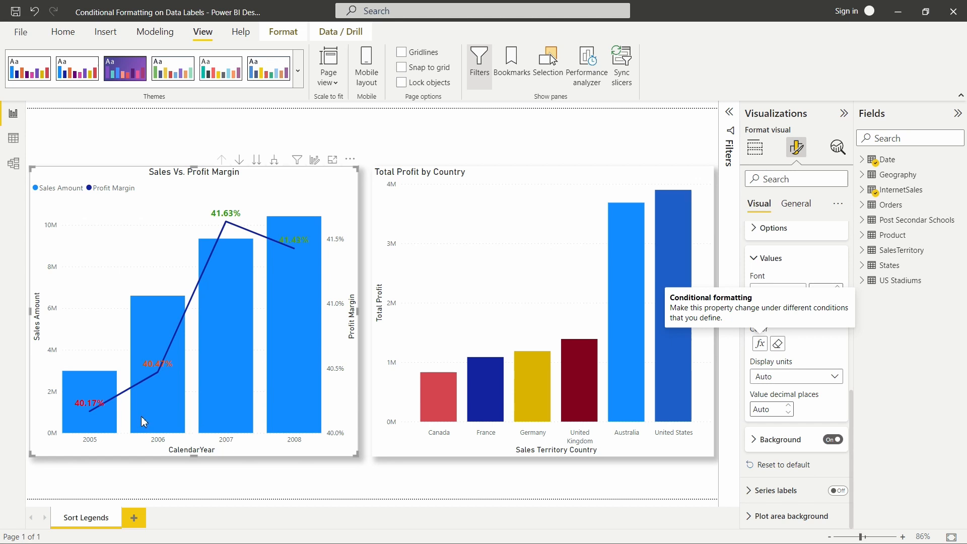
pyautogui.moveTo(212, 375)
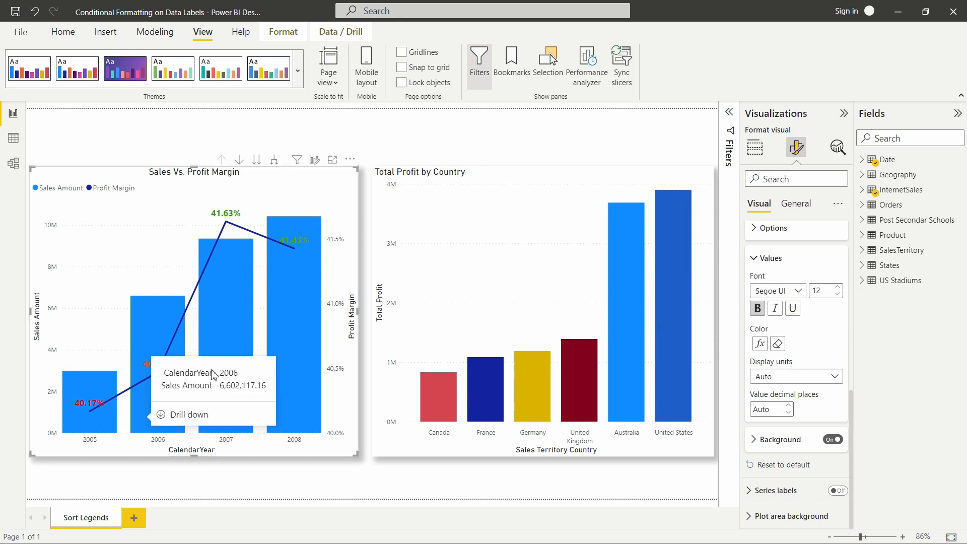
pyautogui.moveTo(346, 251)
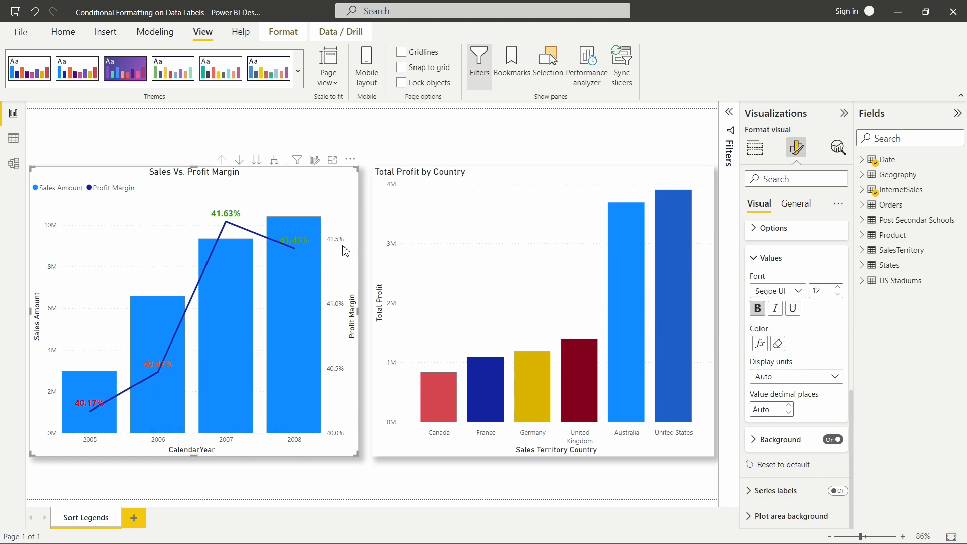
pyautogui.moveTo(300, 248)
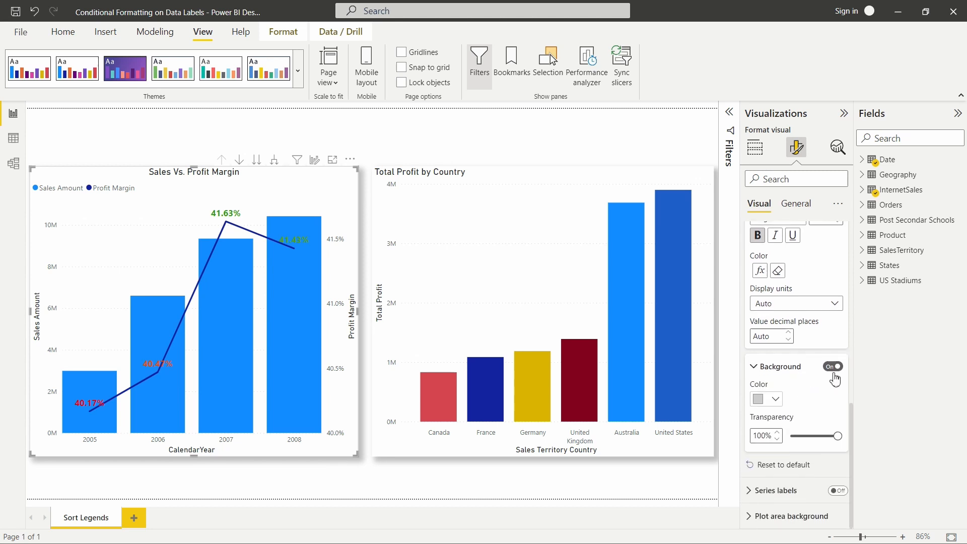
pyautogui.moveTo(844, 443)
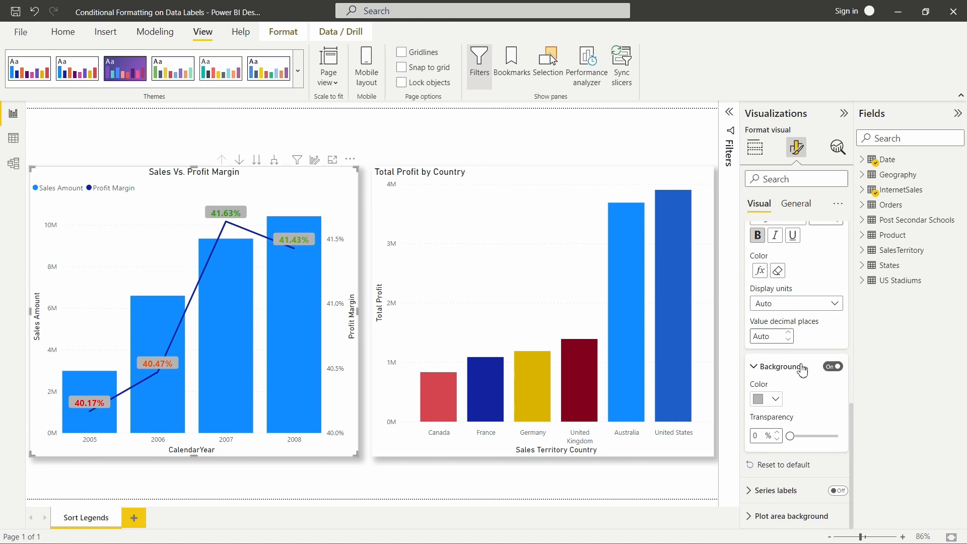
# Review the Profit Margin label settings for bold size-13 text on a grey background
pyautogui.scroll(3)
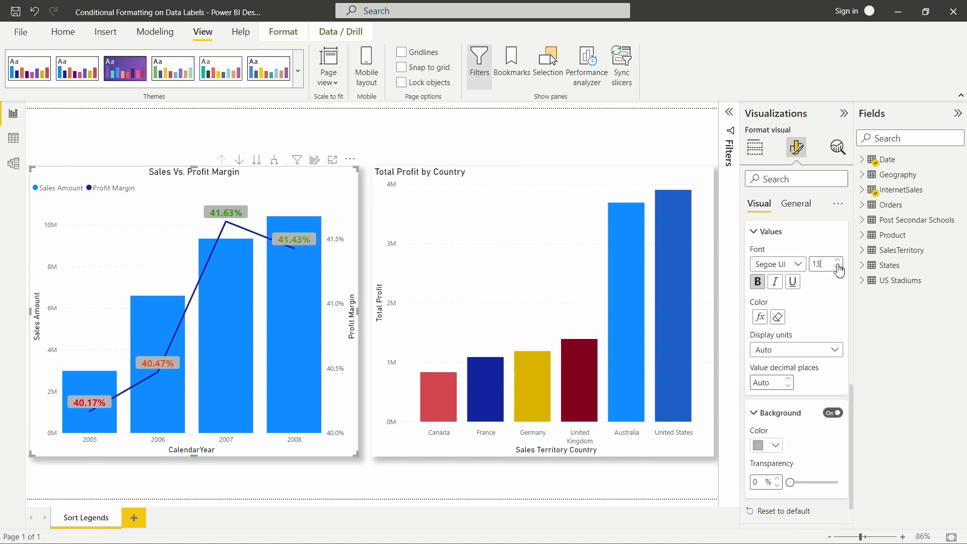
pyautogui.moveTo(793, 360)
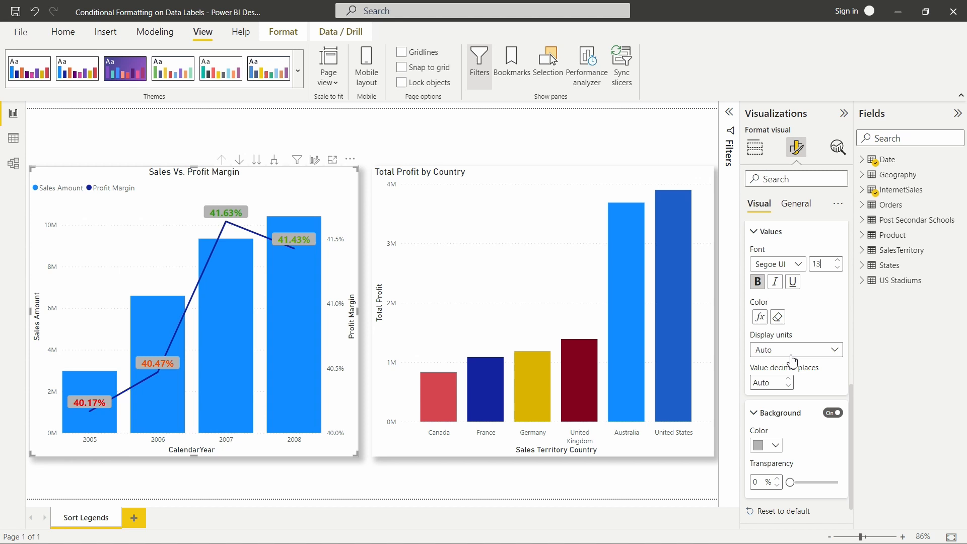
pyautogui.moveTo(785, 357)
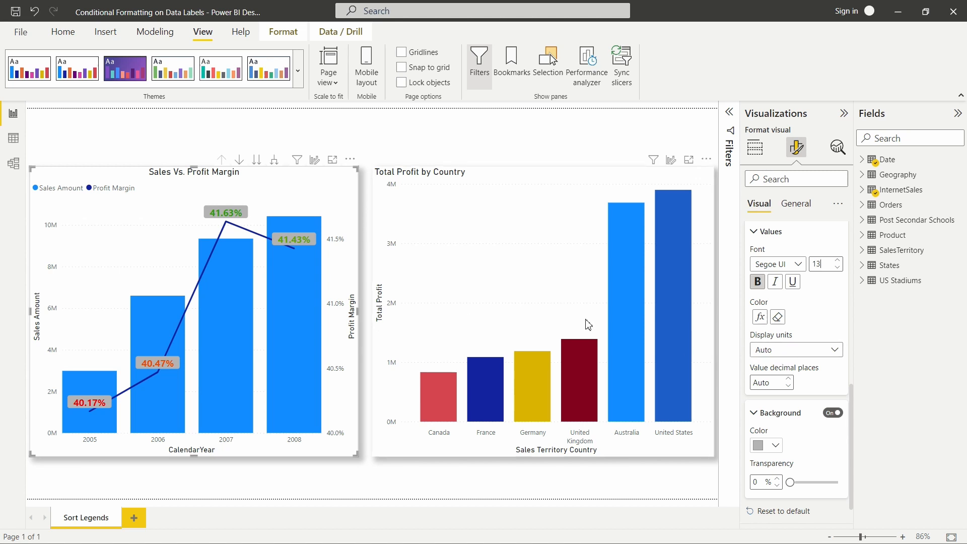
pyautogui.moveTo(429, 259)
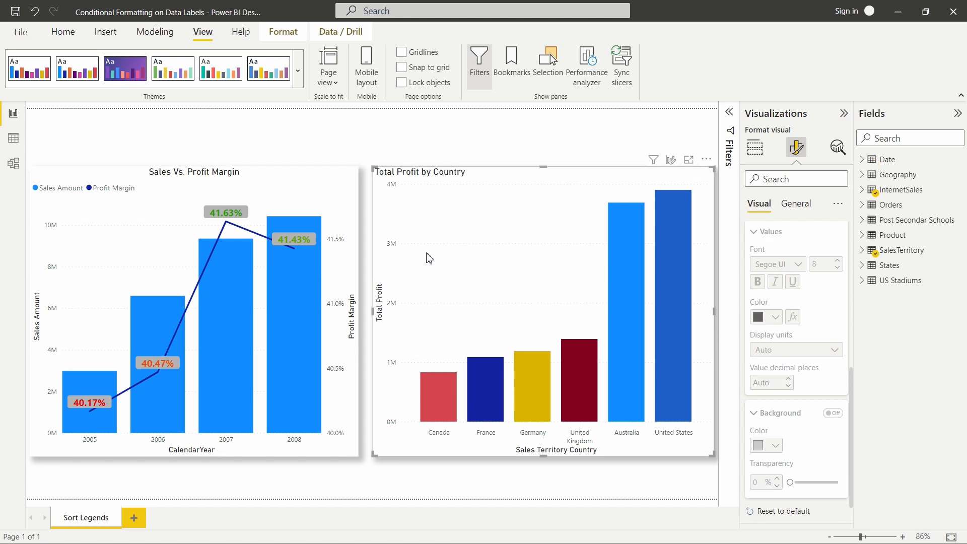
# Select the Total Profit by Country chart and bring up its Data labels card in Format visual
pyautogui.click(755, 147)
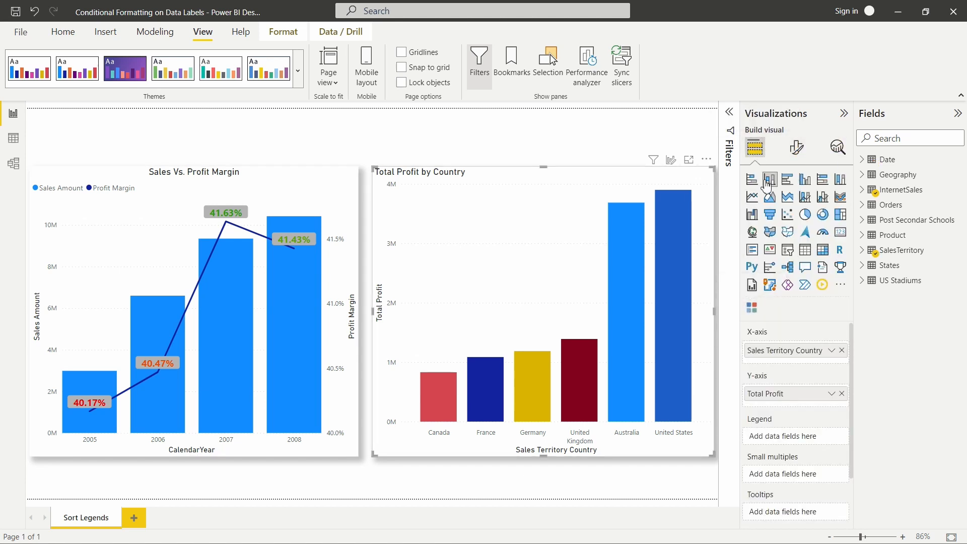
pyautogui.moveTo(769, 180)
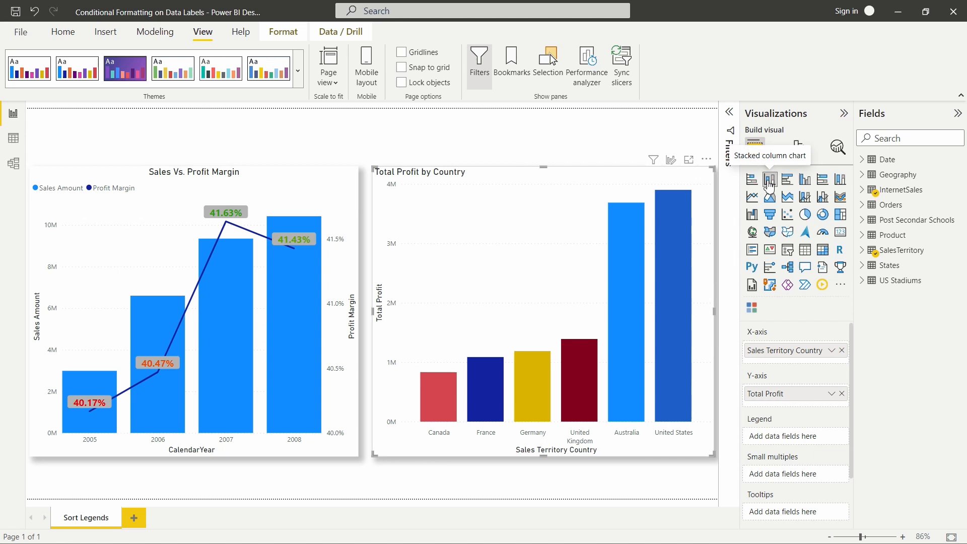
pyautogui.moveTo(488, 251)
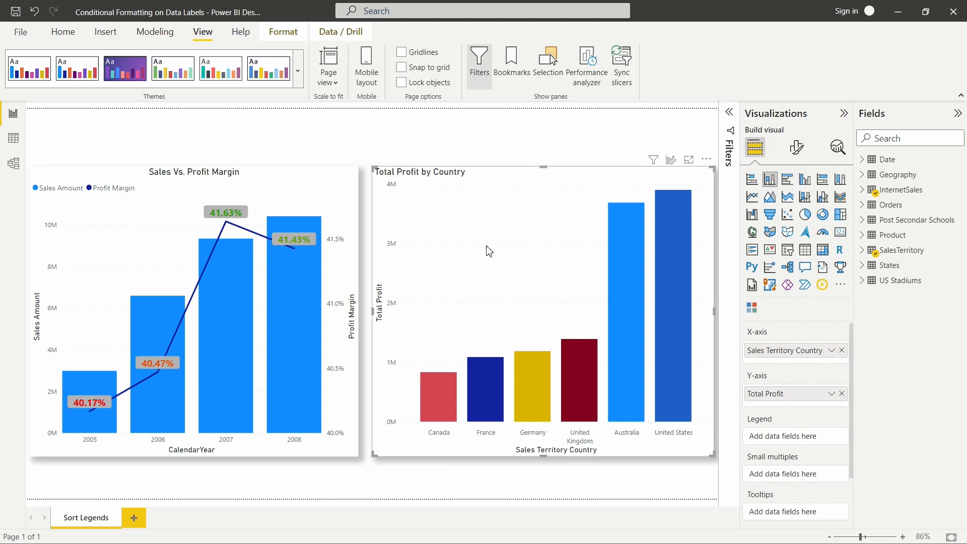
pyautogui.moveTo(796, 148)
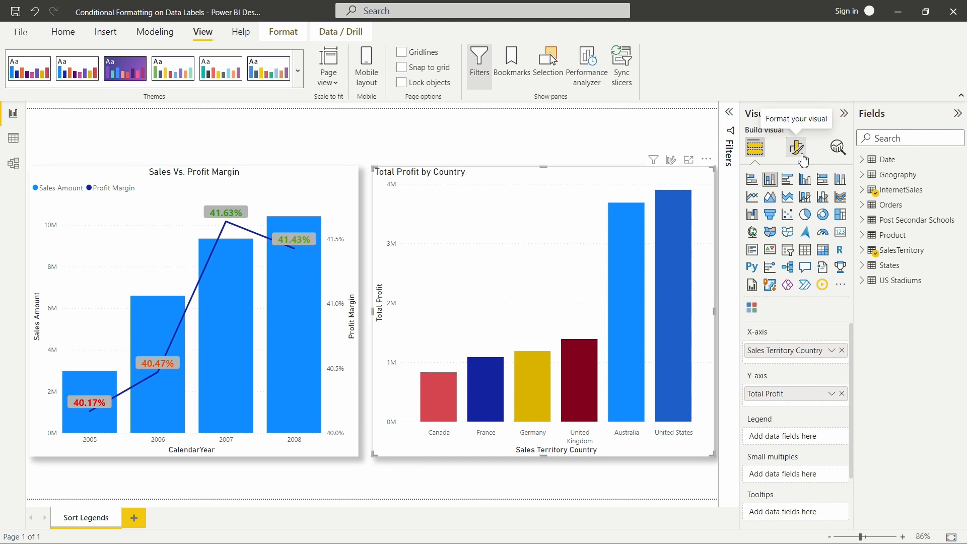
pyautogui.click(796, 147)
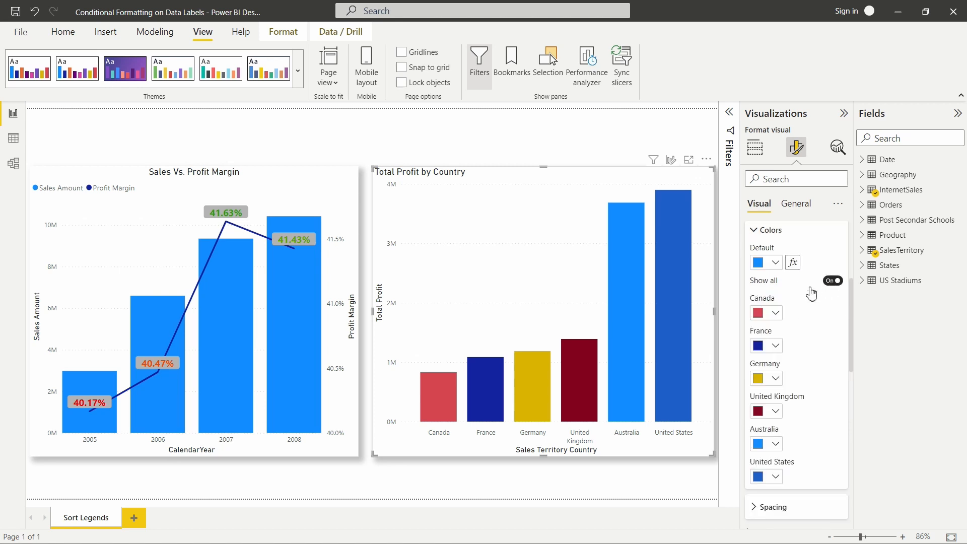
pyautogui.scroll(-3)
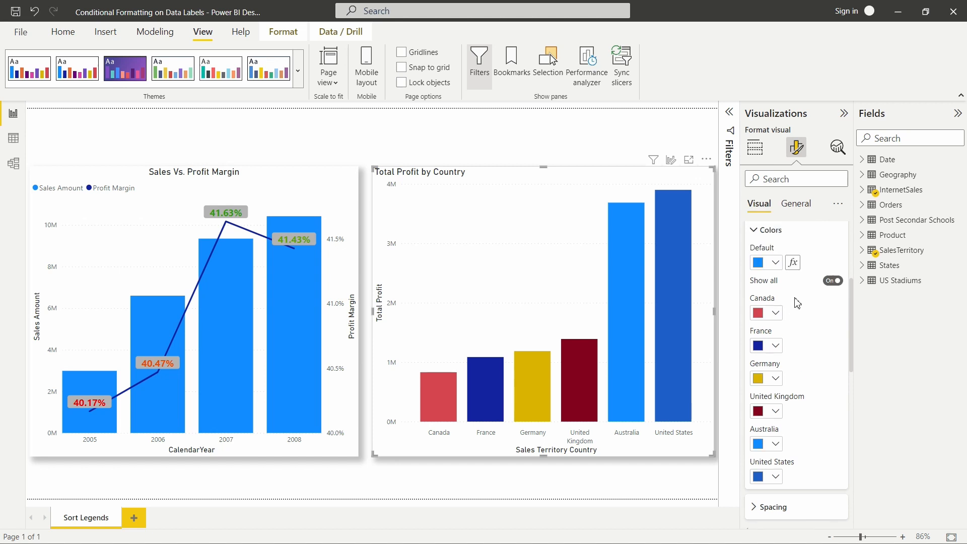
pyautogui.moveTo(777, 279)
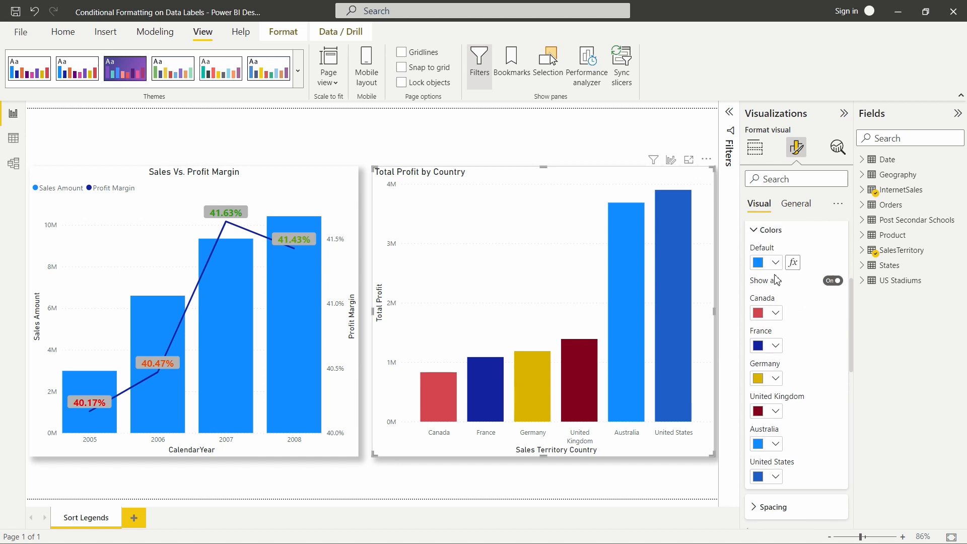
pyautogui.moveTo(758, 235)
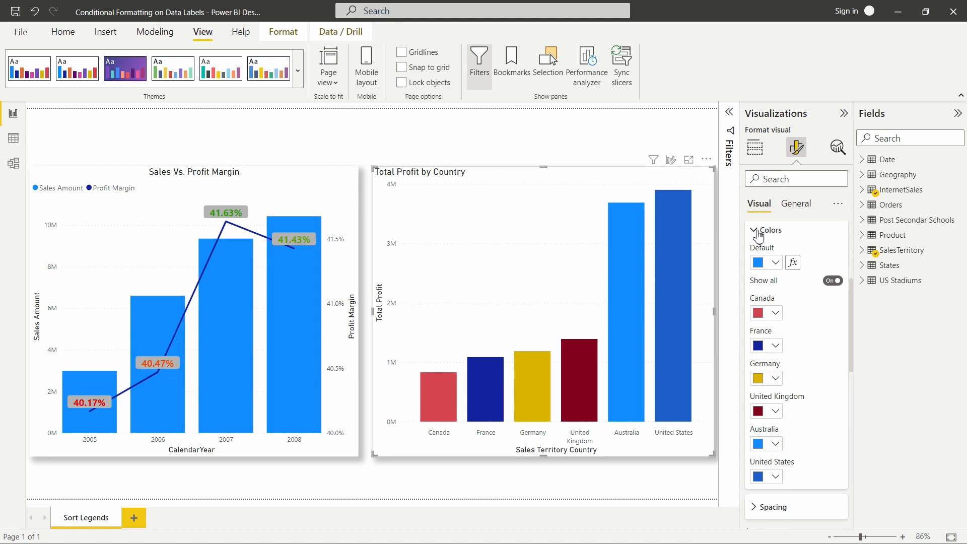
pyautogui.moveTo(793, 262)
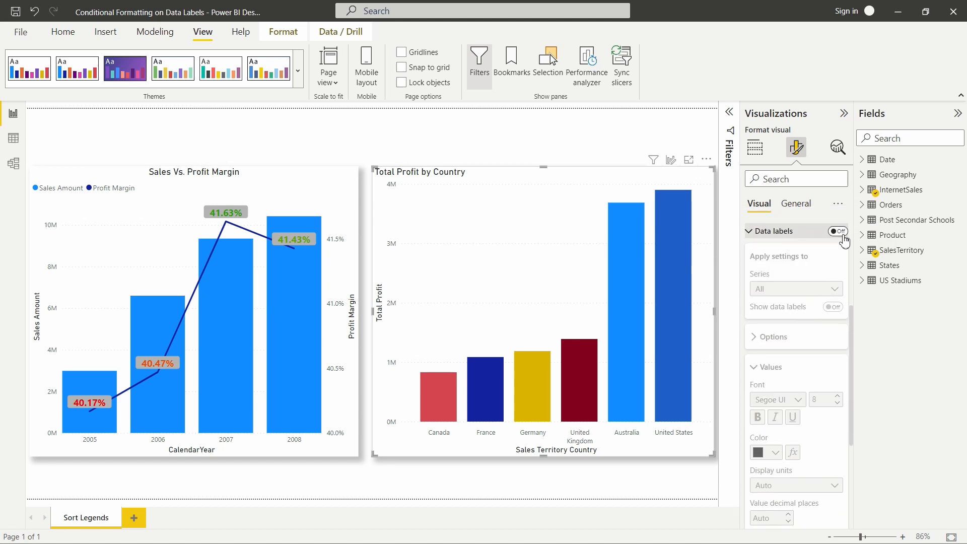
# Turn data labels on for Total Profit by Country and raise their font size toward 13
pyautogui.click(836, 231)
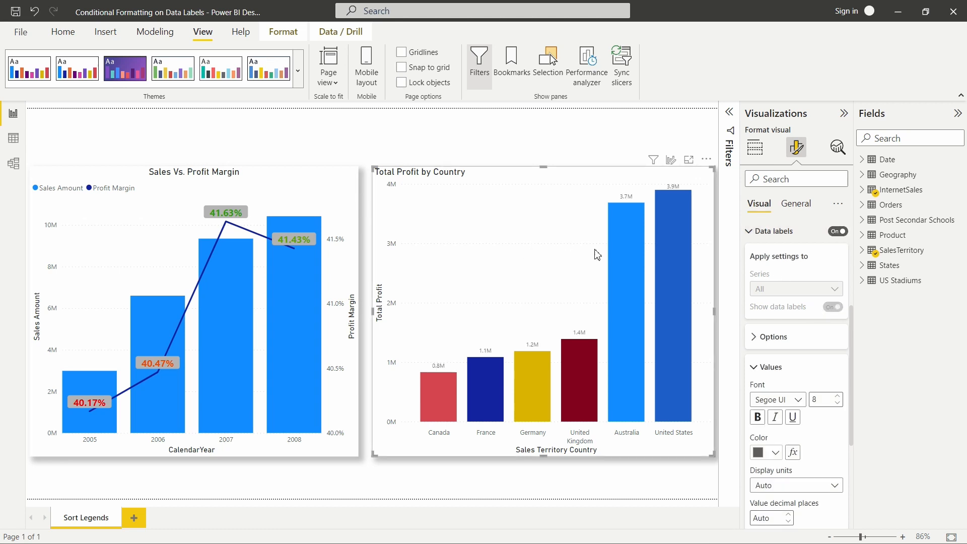
pyautogui.moveTo(760, 325)
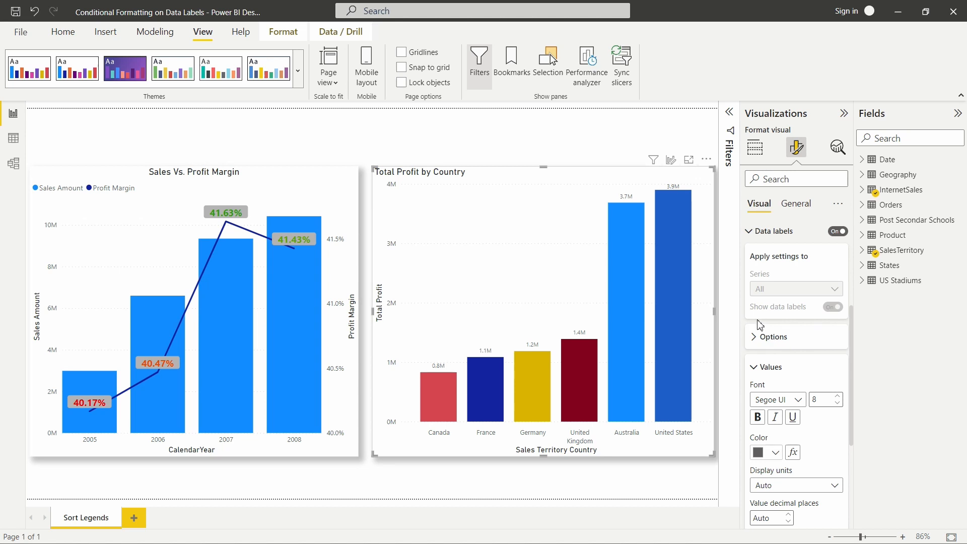
pyautogui.click(773, 336)
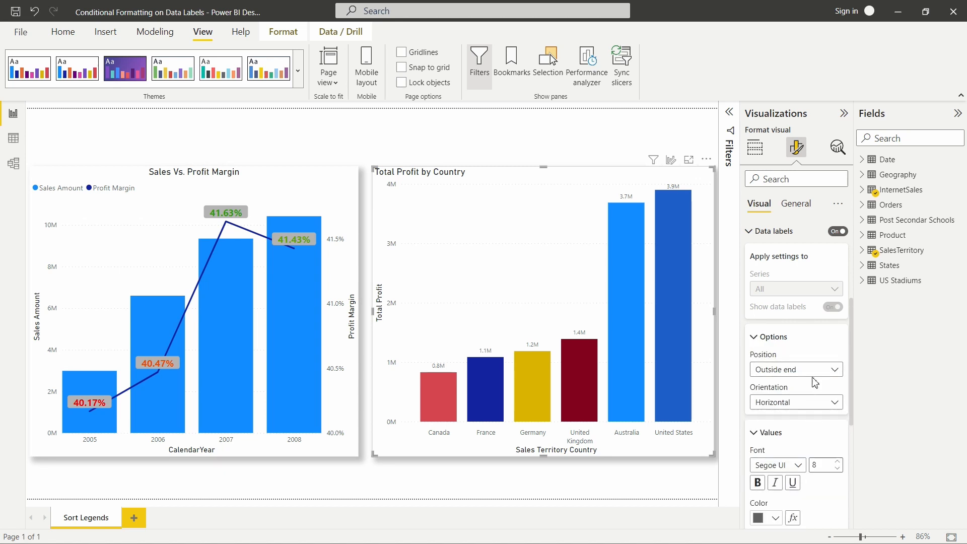
pyautogui.scroll(-3)
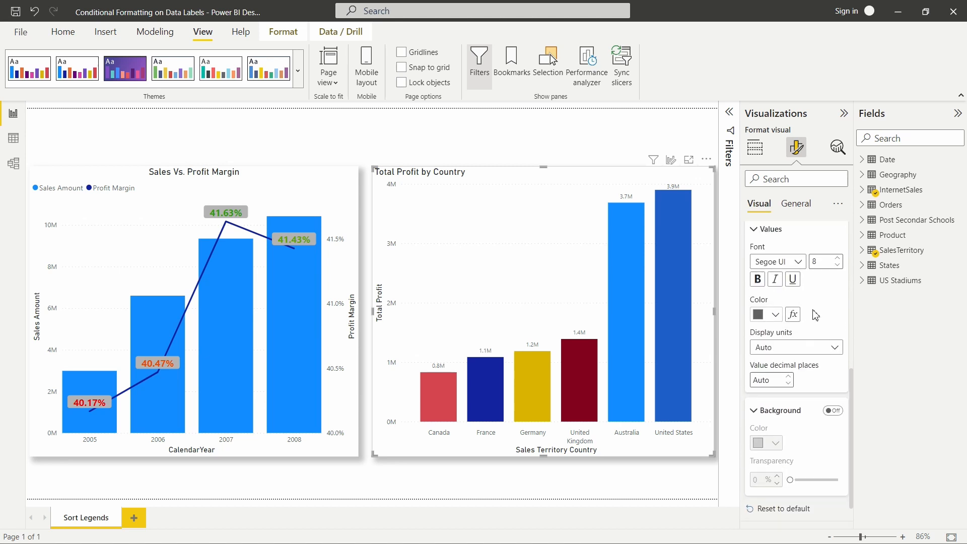
pyautogui.click(838, 258)
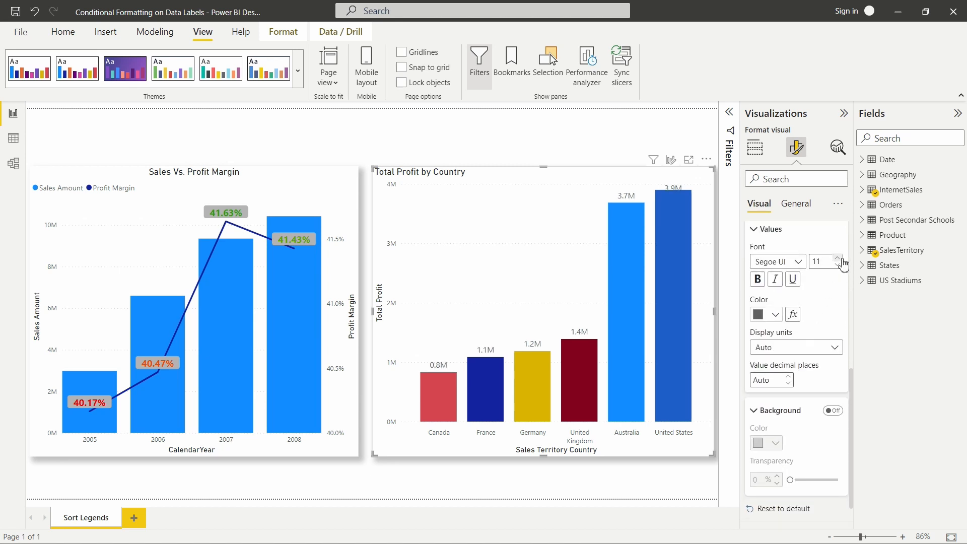
pyautogui.click(839, 258)
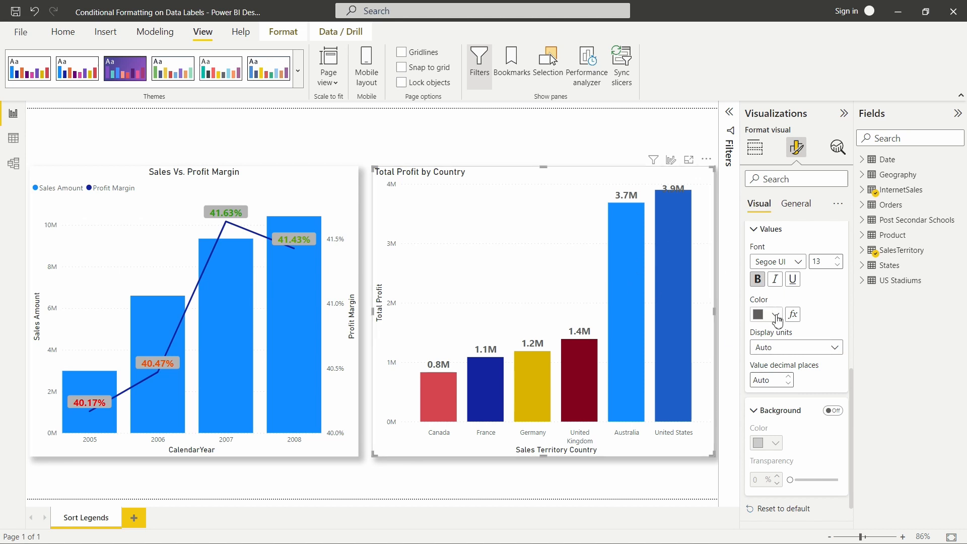
pyautogui.moveTo(797, 331)
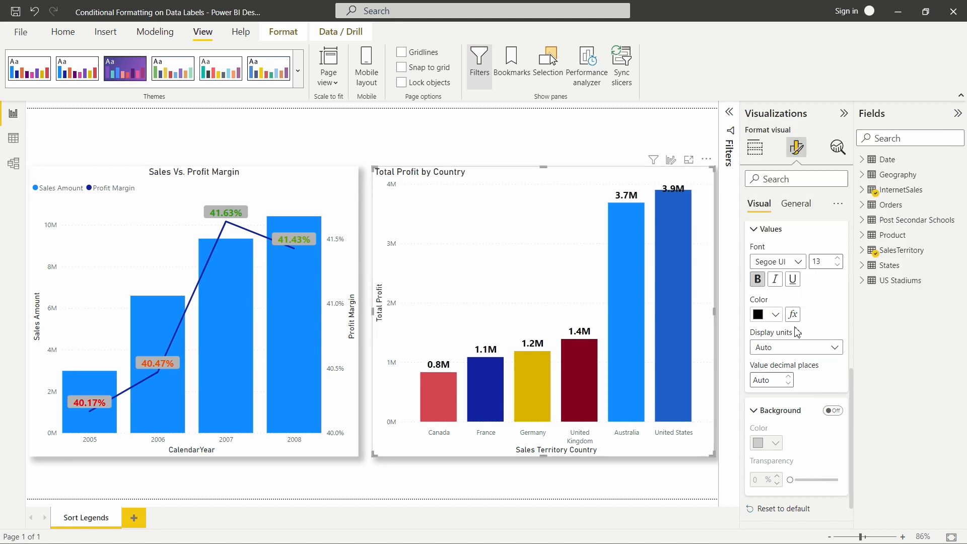
pyautogui.moveTo(825, 331)
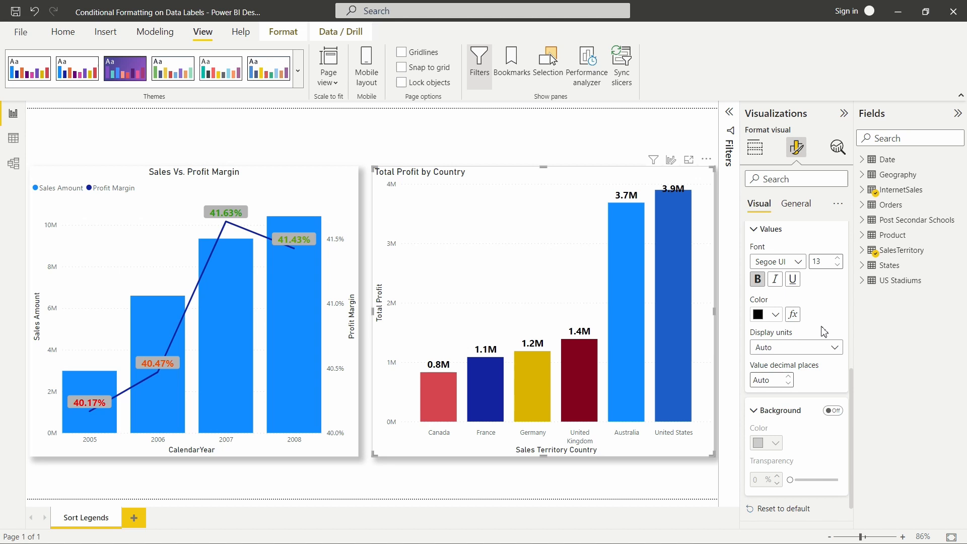
pyautogui.moveTo(793, 314)
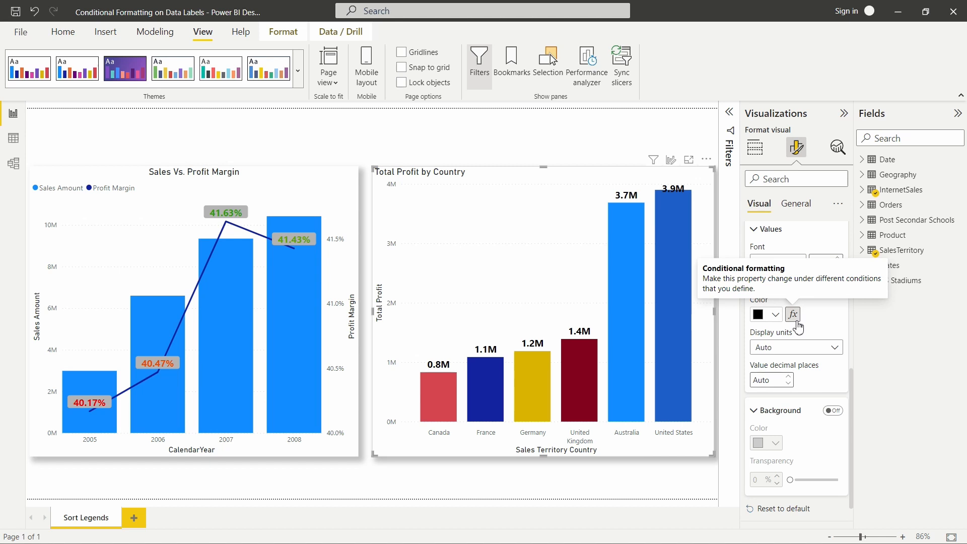
# Start fx colouring for the Total Profit labels and try the Rules format style
pyautogui.click(793, 314)
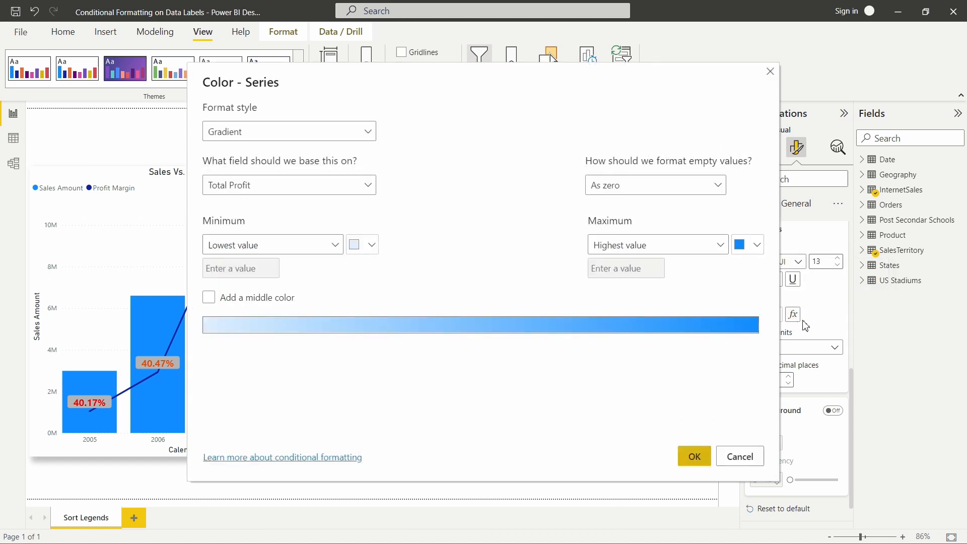
pyautogui.moveTo(481, 278)
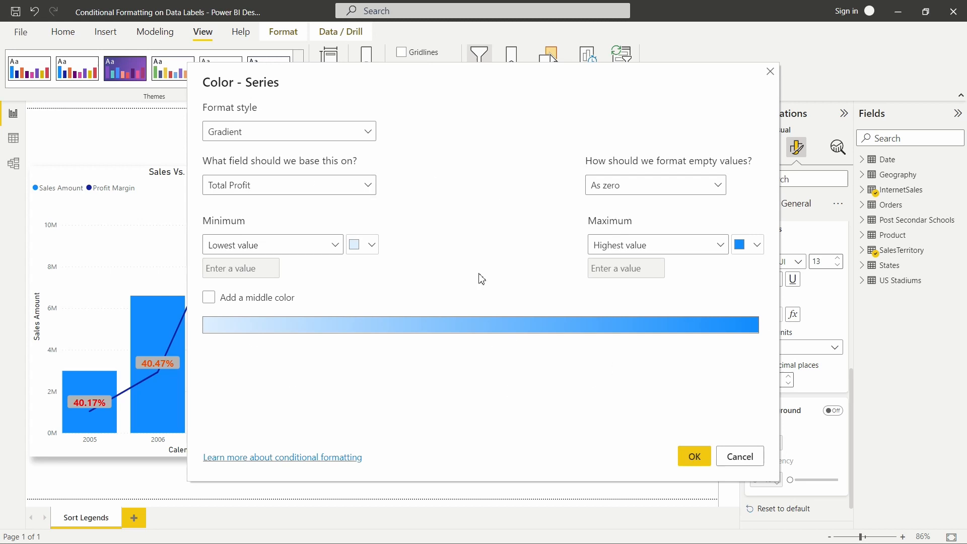
pyautogui.moveTo(262, 200)
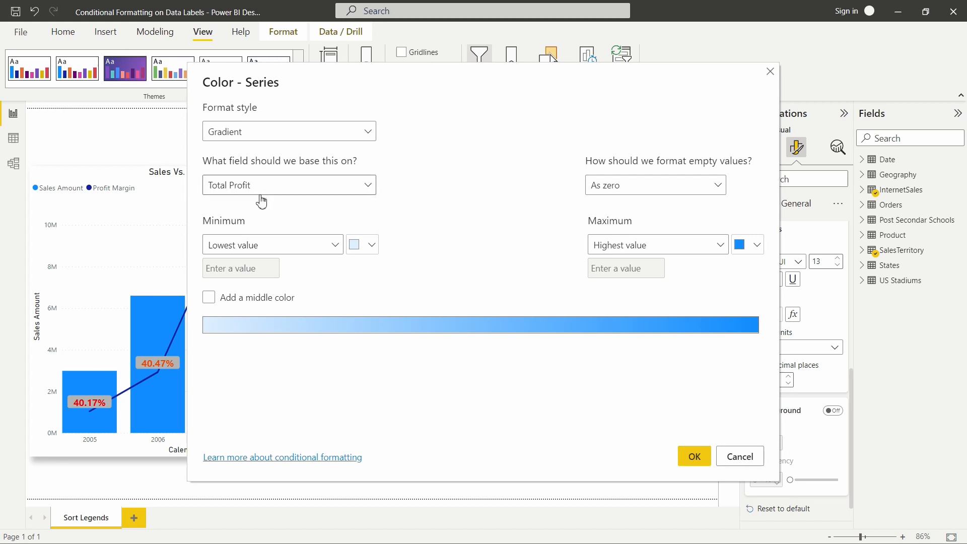
pyautogui.click(289, 131)
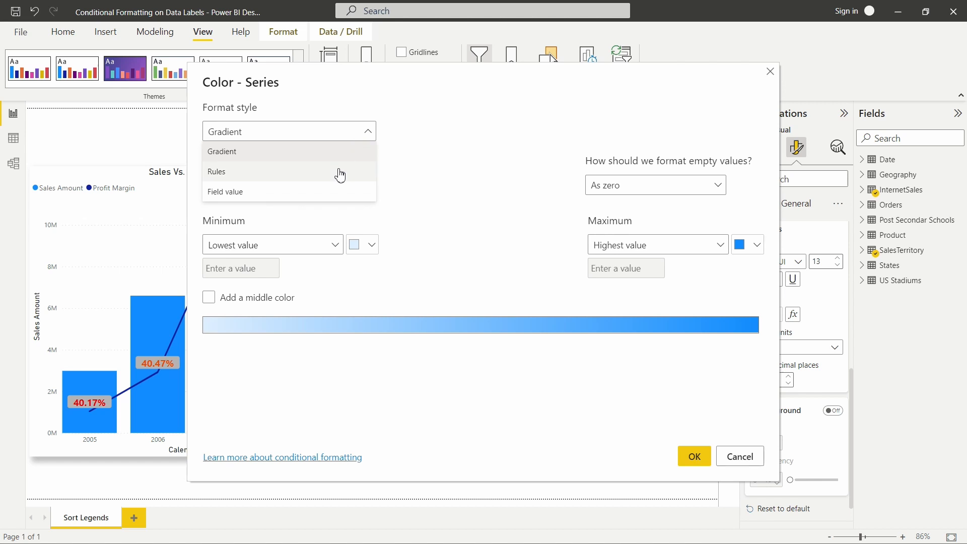
pyautogui.click(217, 171)
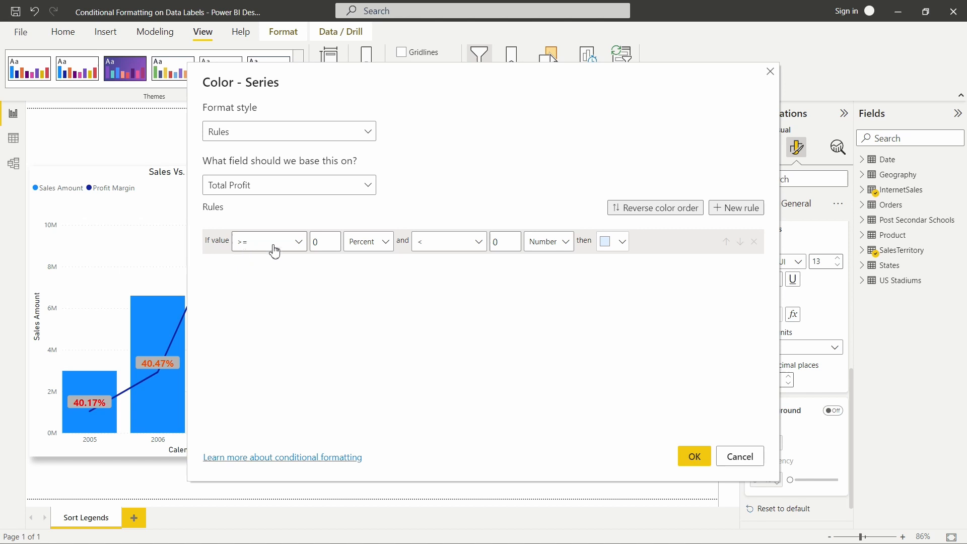
pyautogui.moveTo(387, 145)
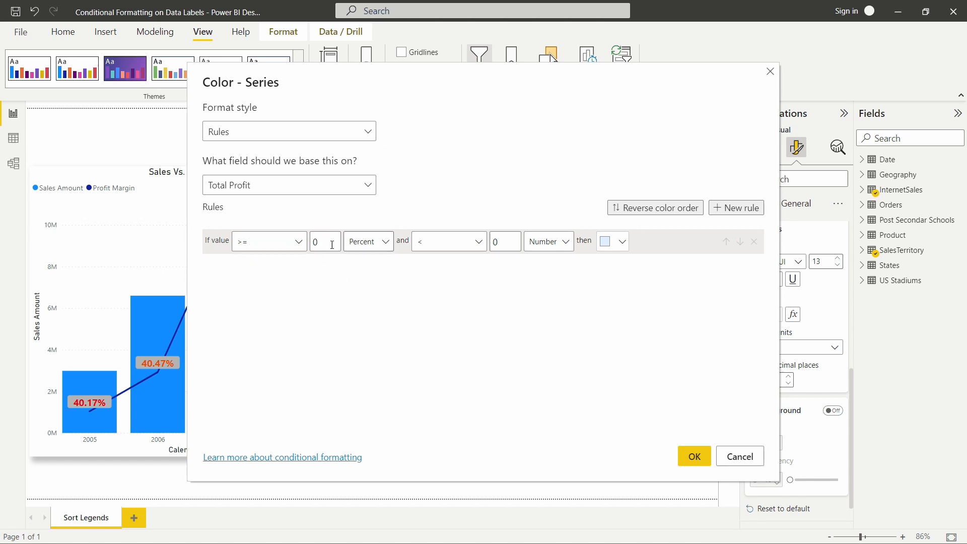
# Set the rule threshold as a Number, then abandon Rules for the Field value style
pyautogui.click(368, 241)
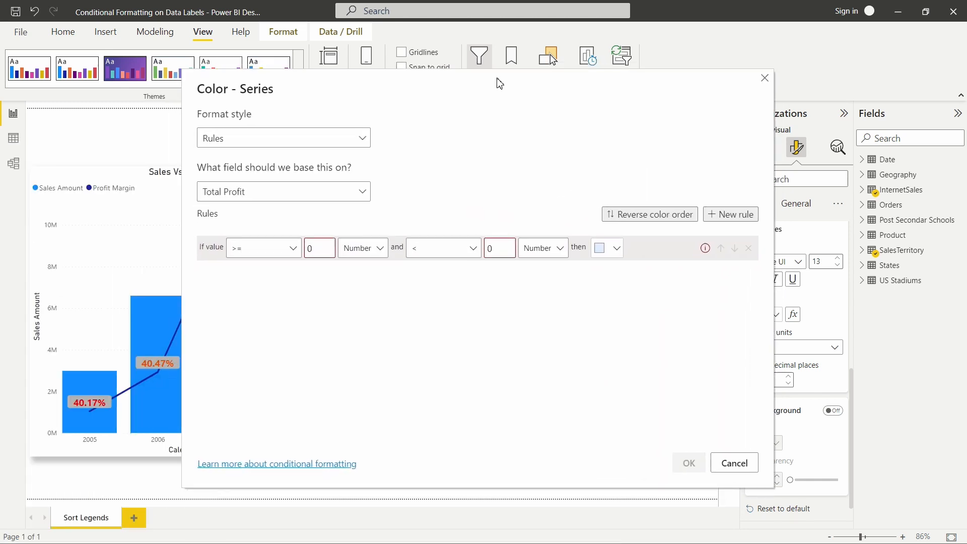
pyautogui.click(615, 248)
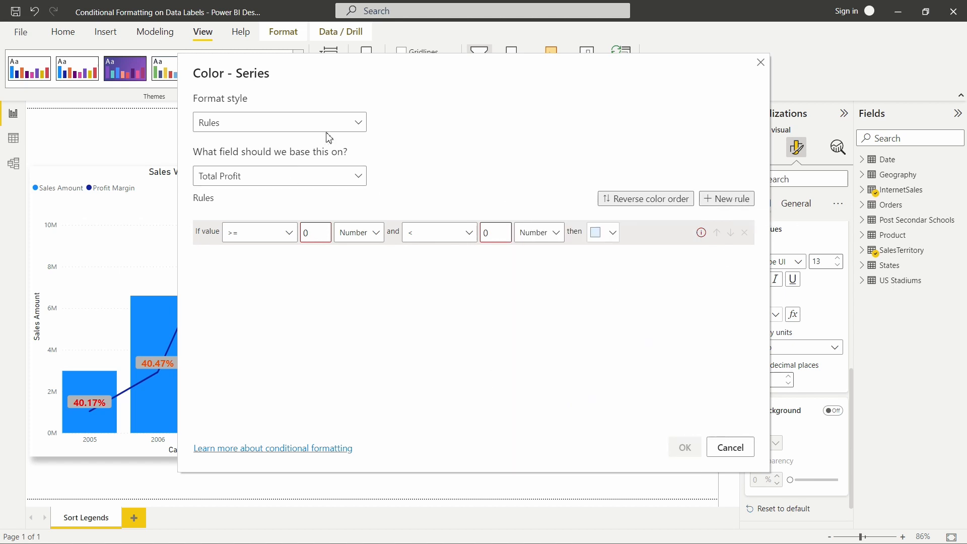
pyautogui.click(279, 122)
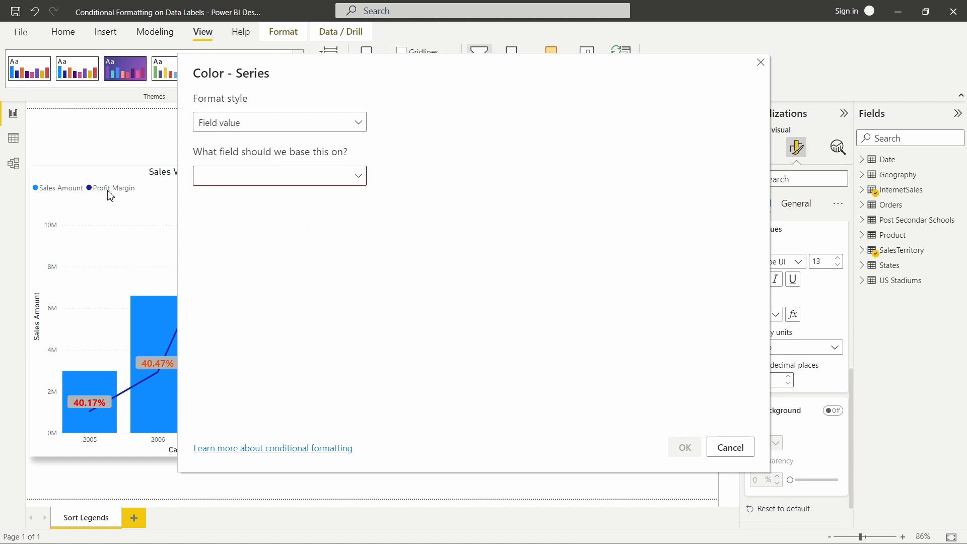
pyautogui.moveTo(329, 183)
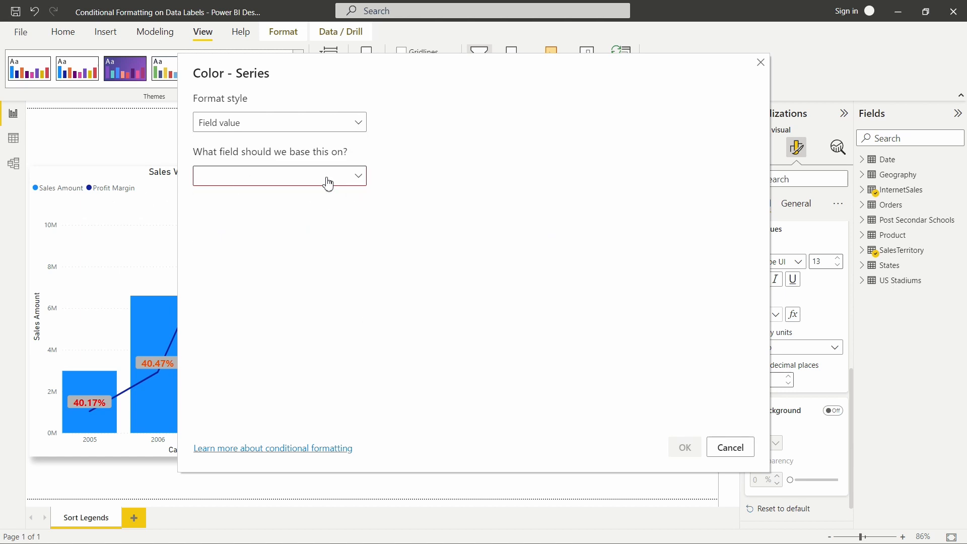
pyautogui.moveTo(326, 225)
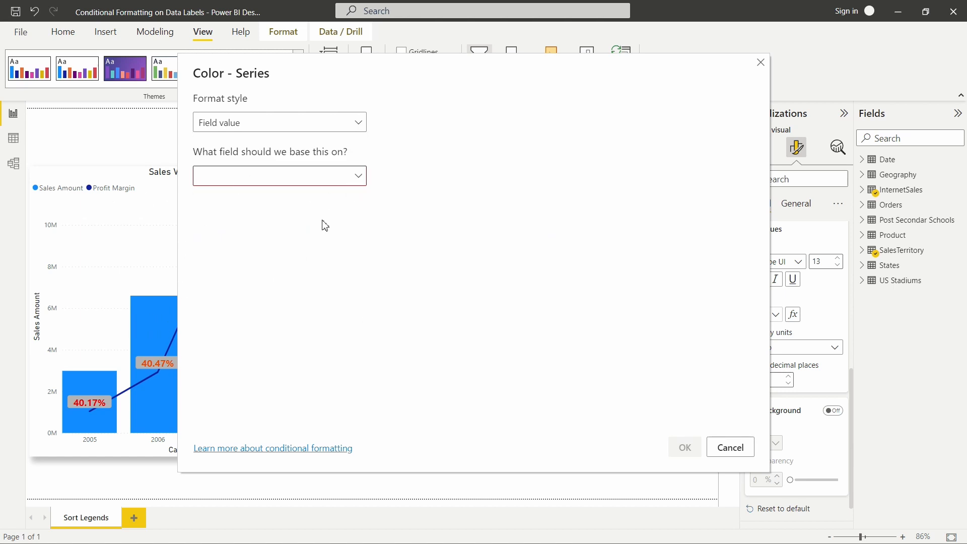
pyautogui.moveTo(345, 131)
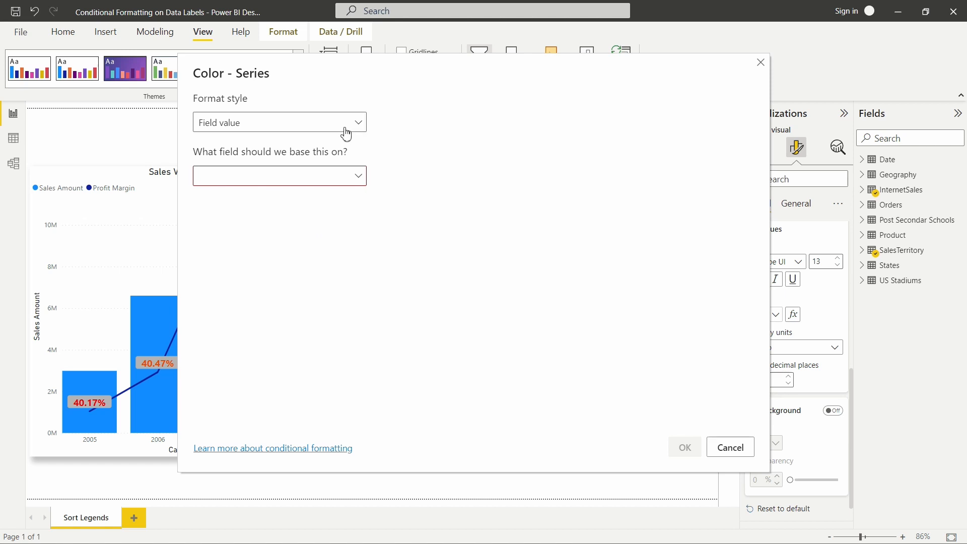
# Switch the label colouring to a Gradient based on InternetSales Total Profit
pyautogui.click(279, 122)
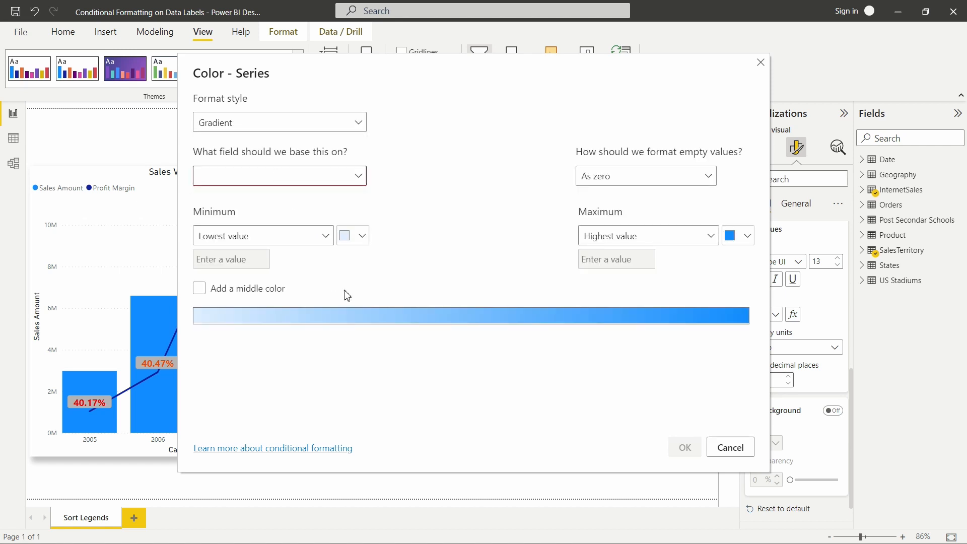
pyautogui.click(280, 175)
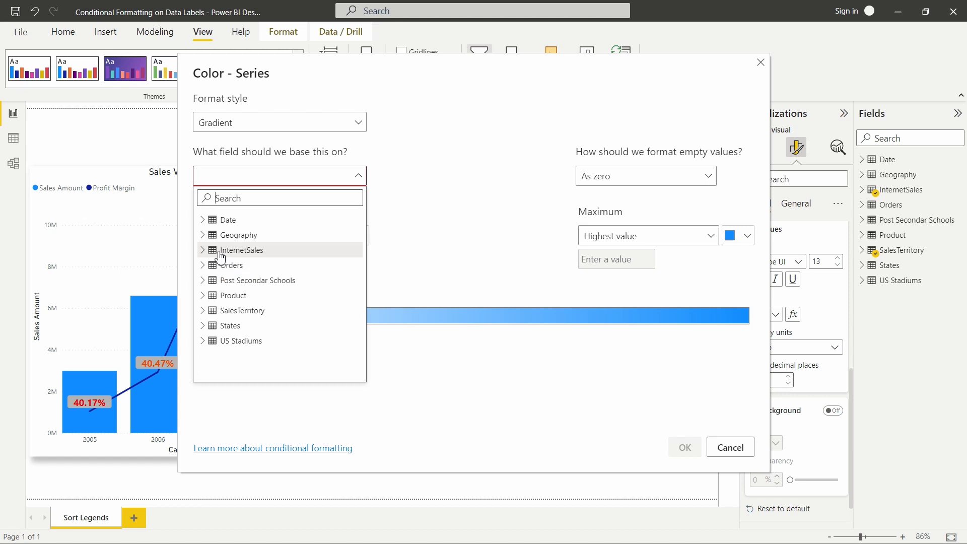
pyautogui.click(202, 250)
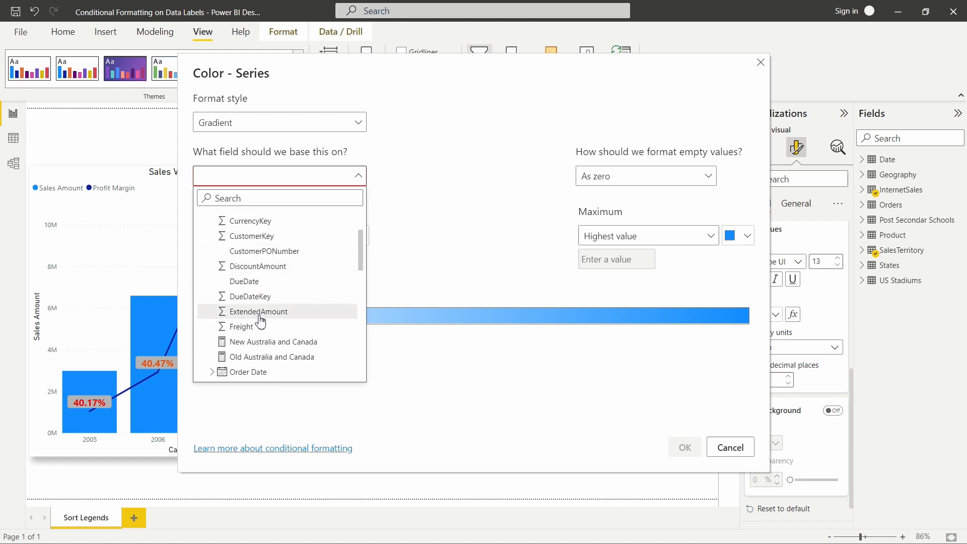
pyautogui.scroll(-3)
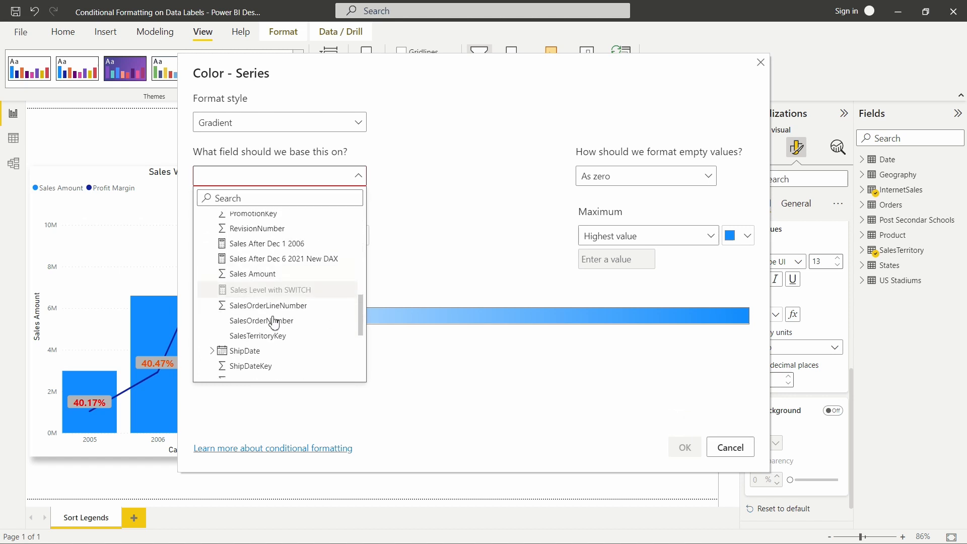
pyautogui.click(260, 320)
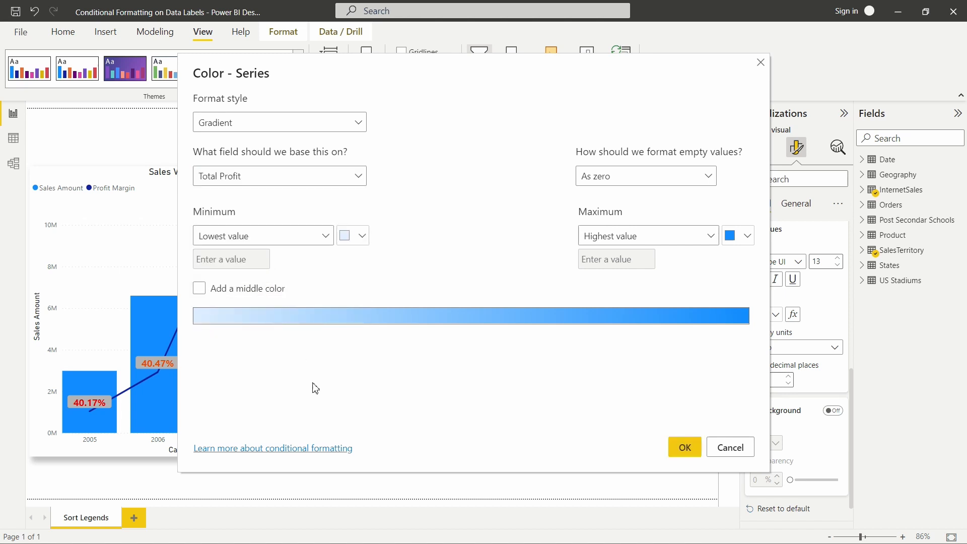
pyautogui.moveTo(529, 380)
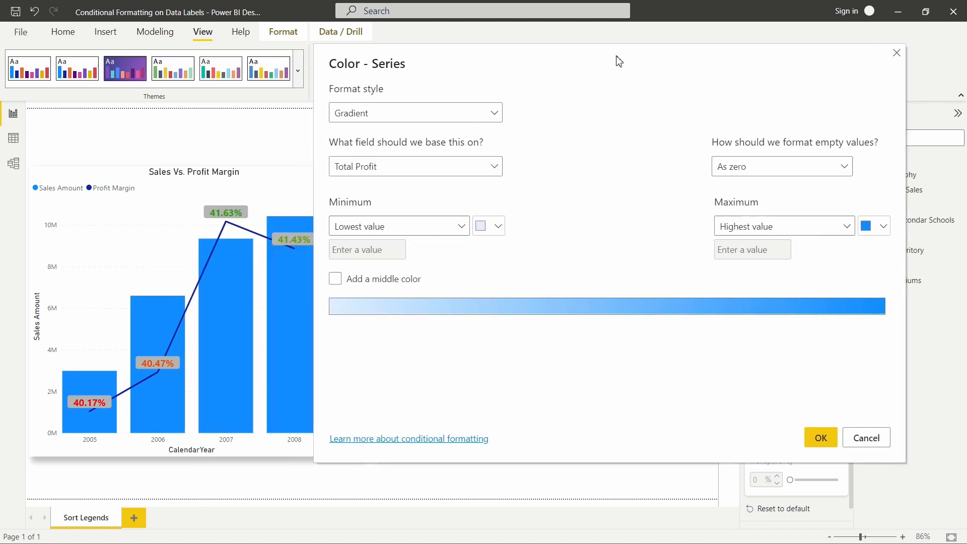
pyautogui.moveTo(881, 226)
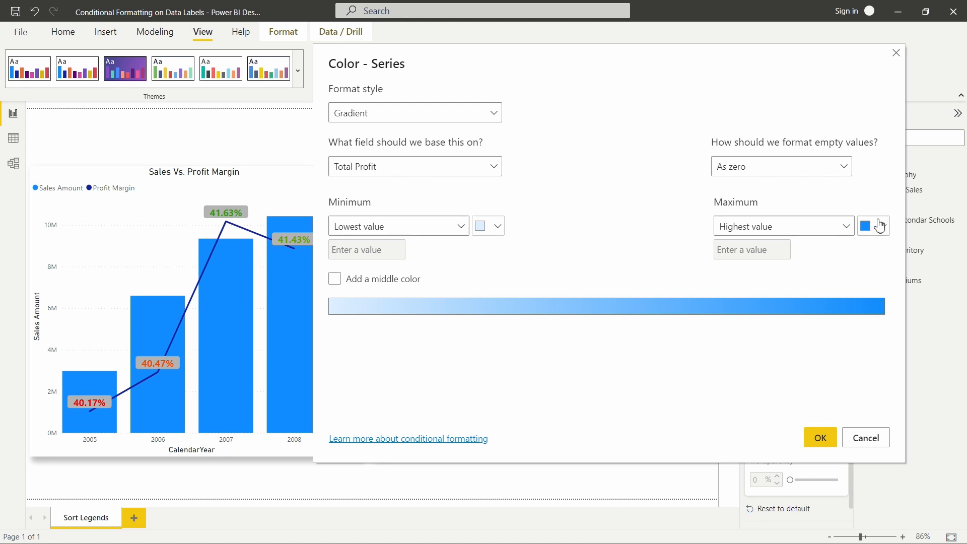
# Colour the Total Profit gradient red at minimum, yellow in the middle and dark green at maximum
pyautogui.click(879, 226)
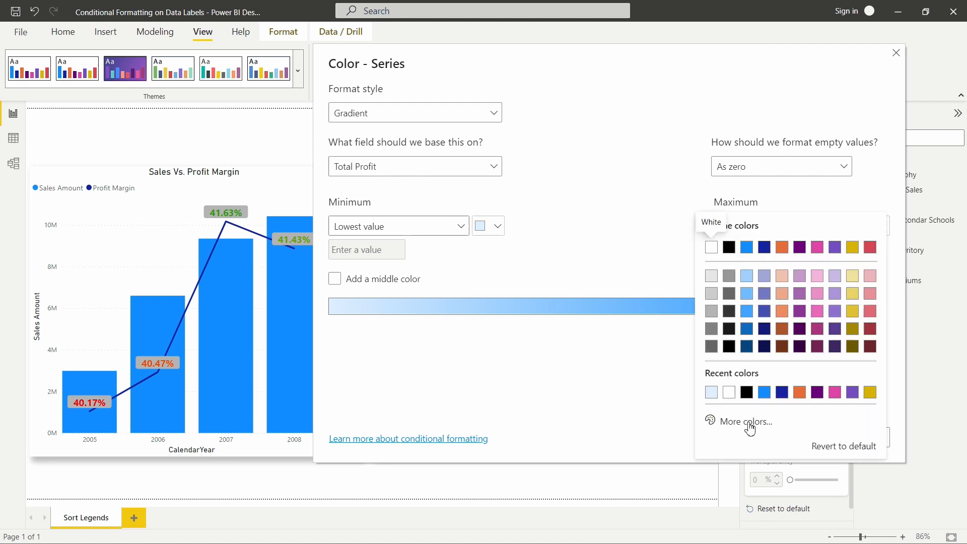
pyautogui.click(745, 421)
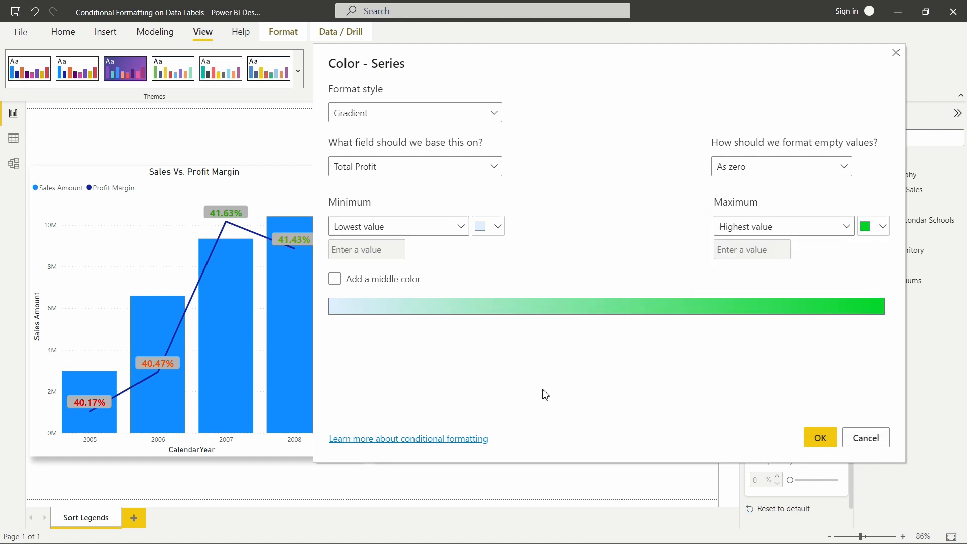
pyautogui.click(485, 226)
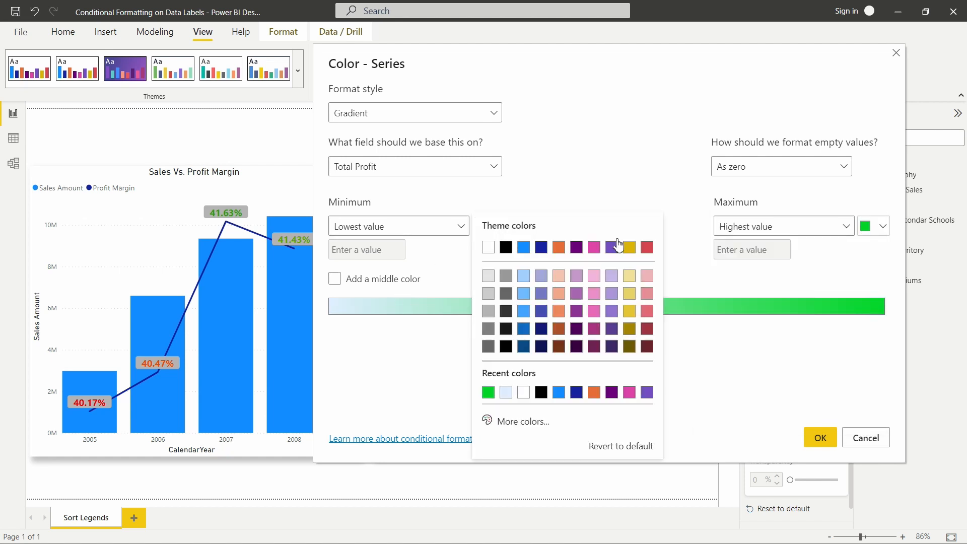
pyautogui.click(522, 421)
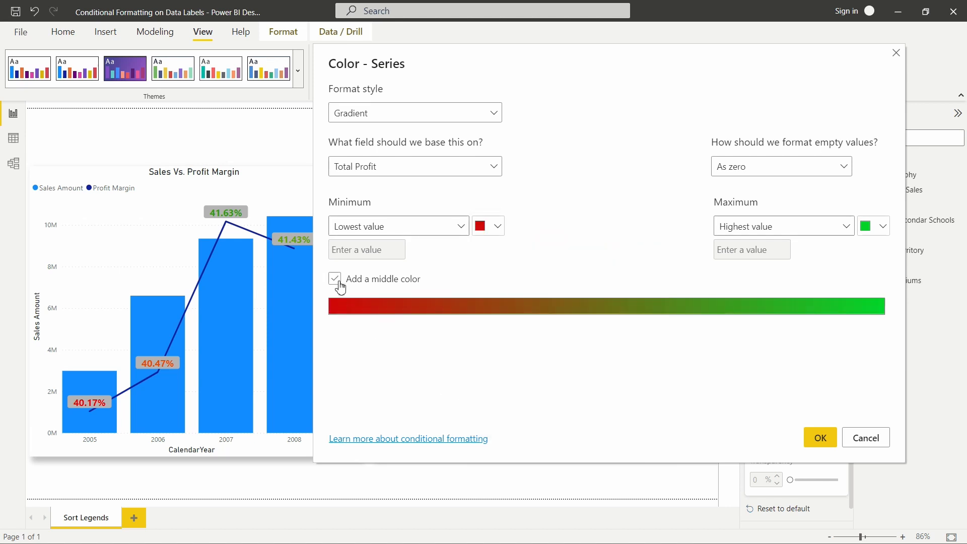
pyautogui.click(334, 278)
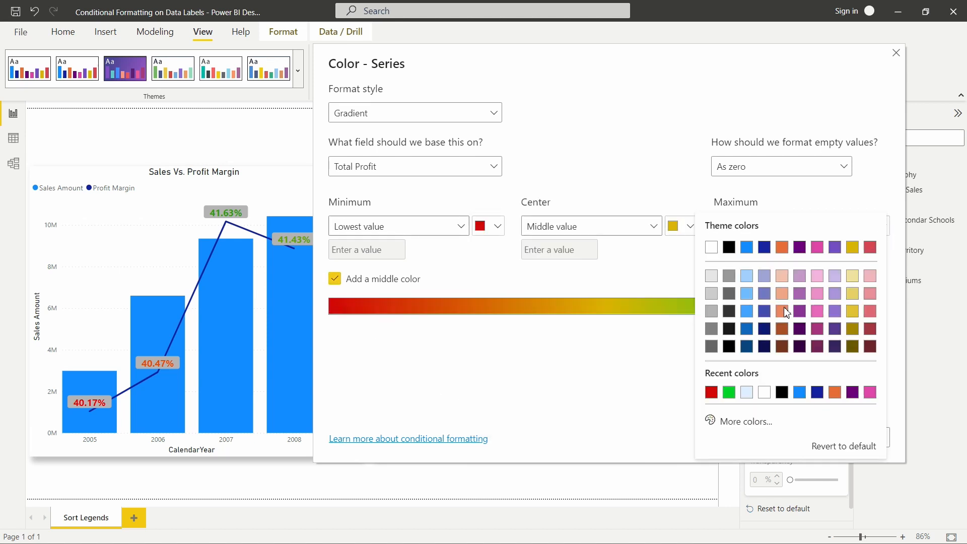
pyautogui.click(746, 421)
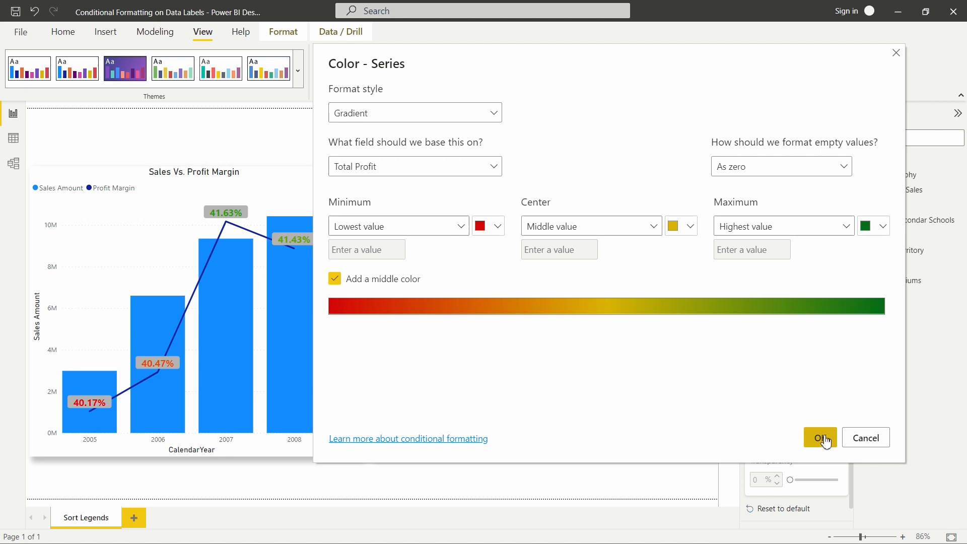
# Apply the red-yellow-green gradient to the Total Profit by Country data labels
pyautogui.click(820, 437)
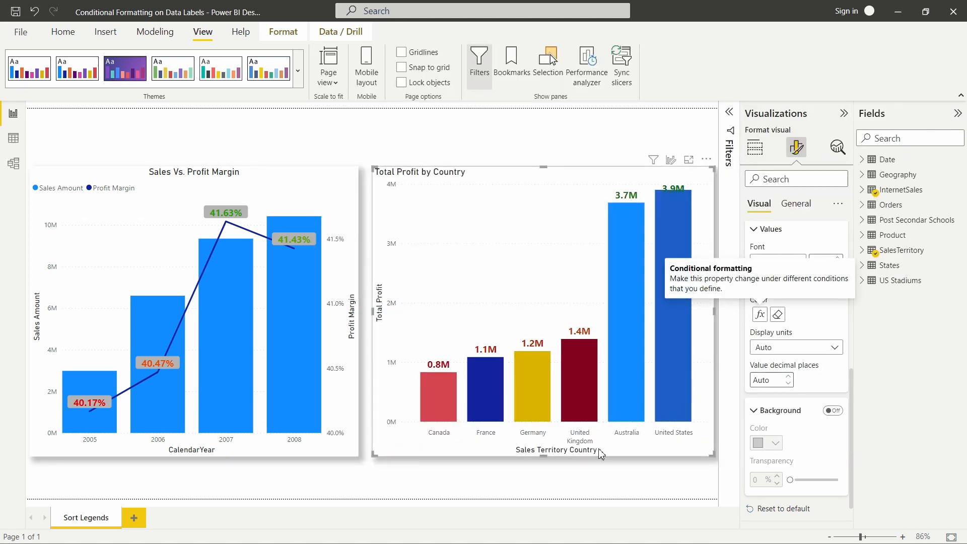
pyautogui.moveTo(660, 256)
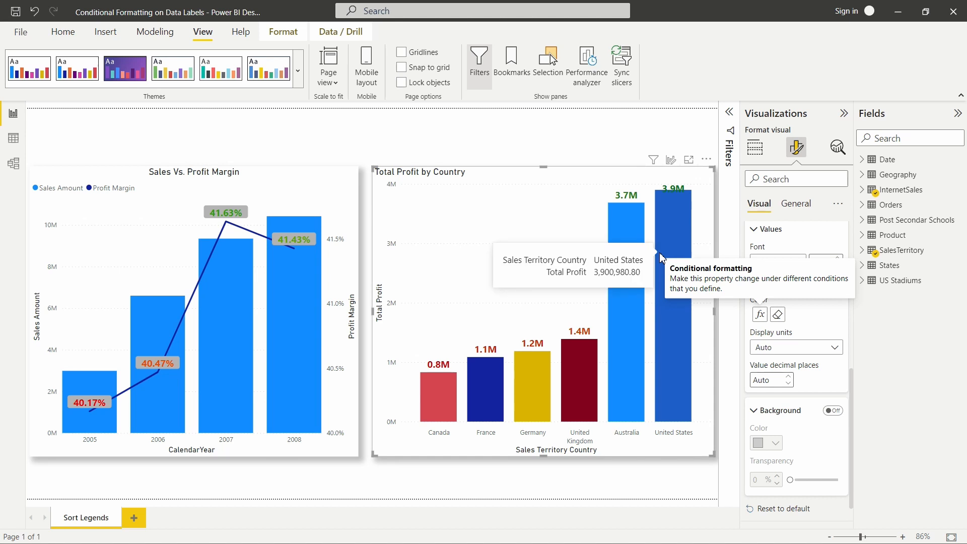
pyautogui.moveTo(693, 219)
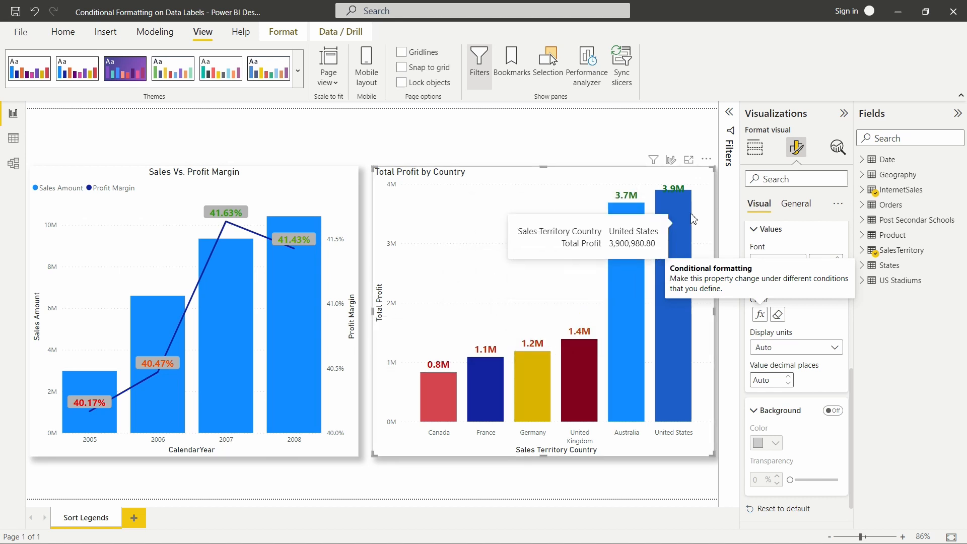
pyautogui.moveTo(480, 317)
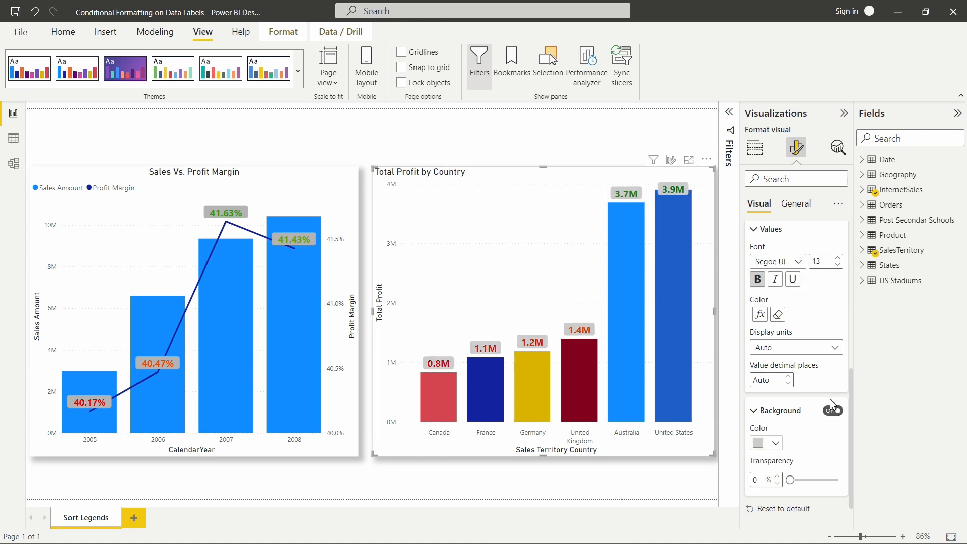
pyautogui.scroll(-3)
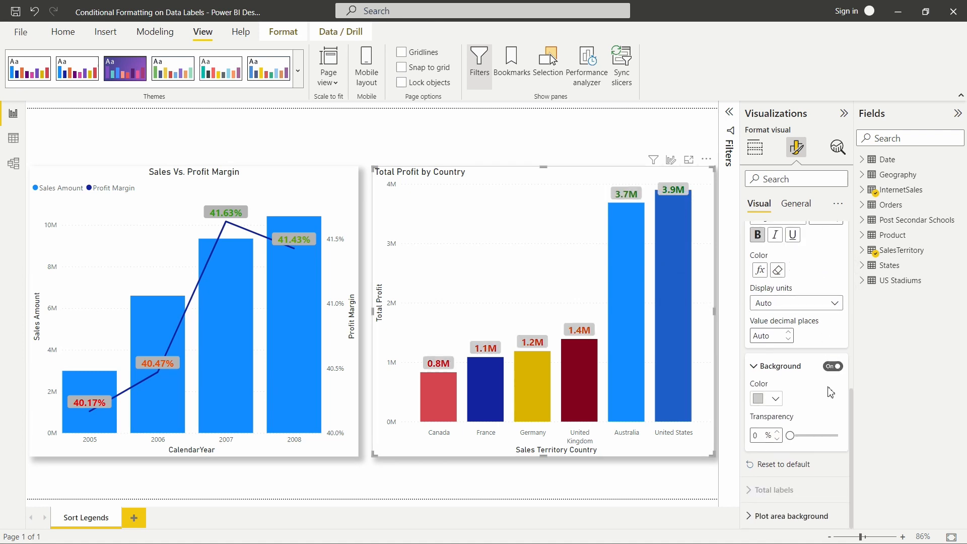
pyautogui.moveTo(795, 408)
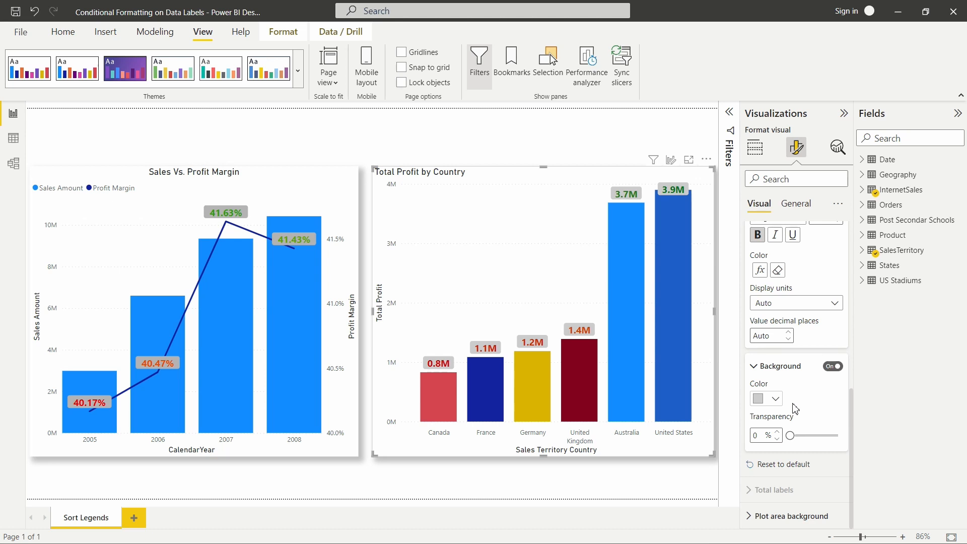